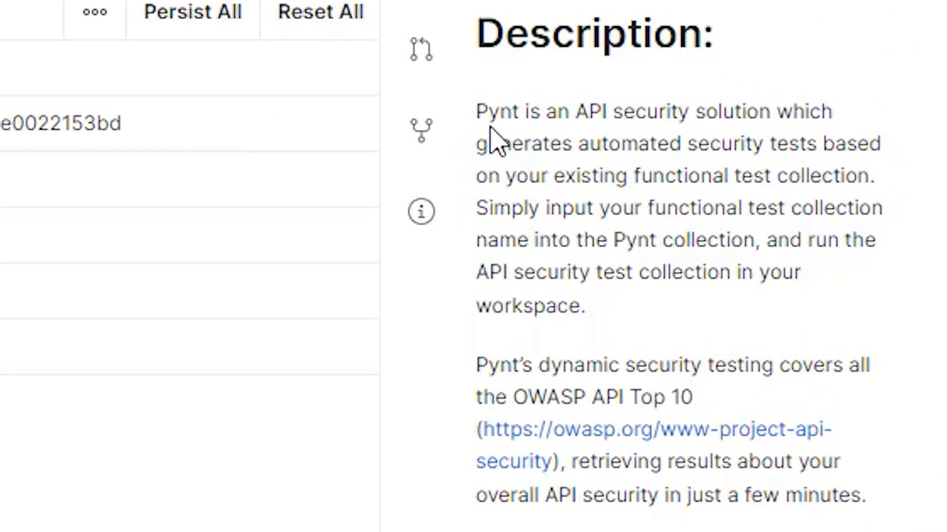
- Highlight the sentence about entering the collection name, then scroll further down the page
left_click_drag(561, 143, 525, 176)
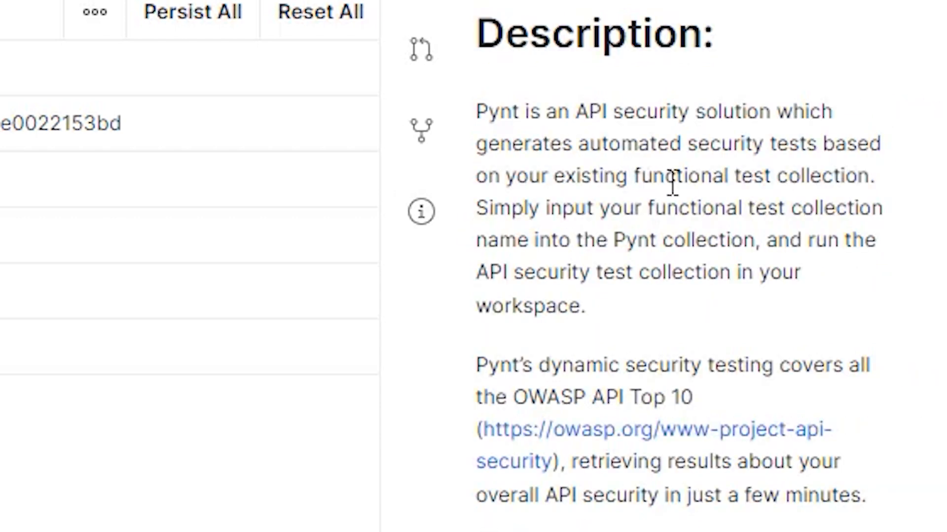
left_click_drag(489, 207, 559, 207)
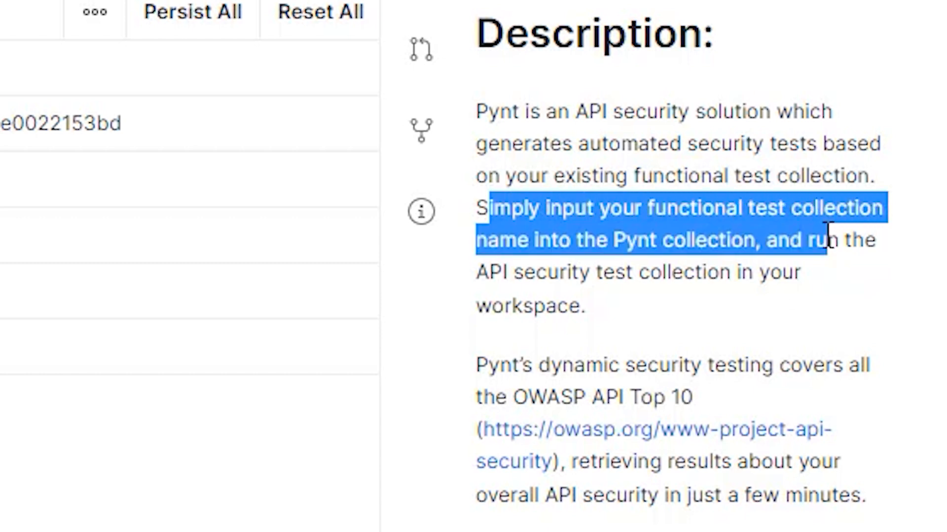
left_click_drag(830, 240, 584, 304)
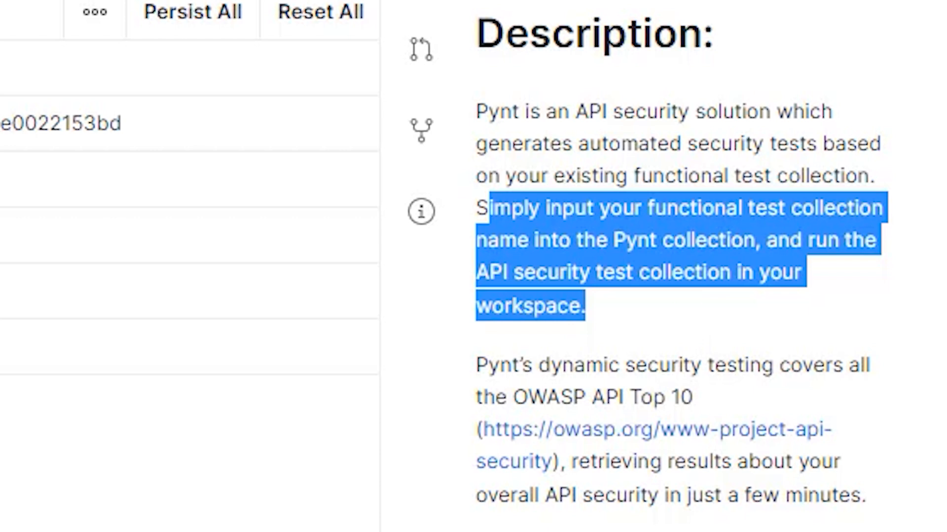
mouse_move(549, 396)
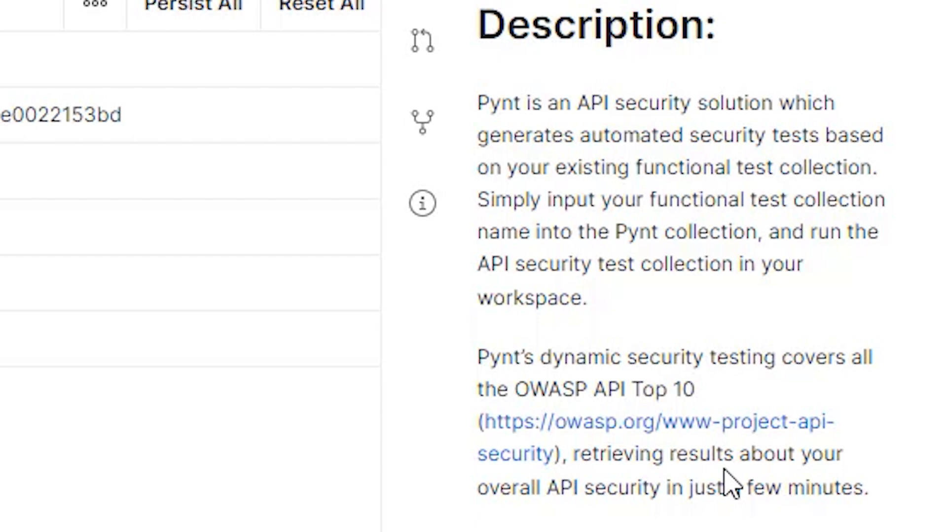
scroll("down", 3)
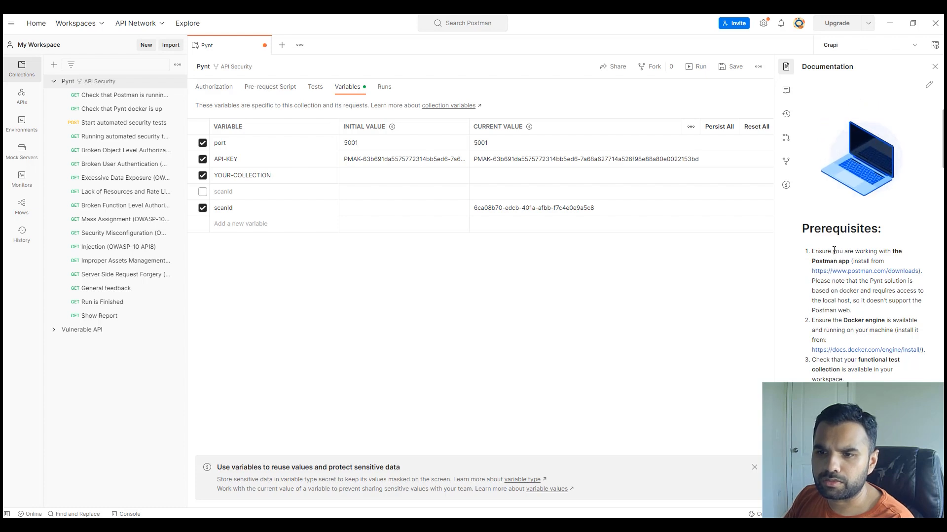
scroll("down", 3)
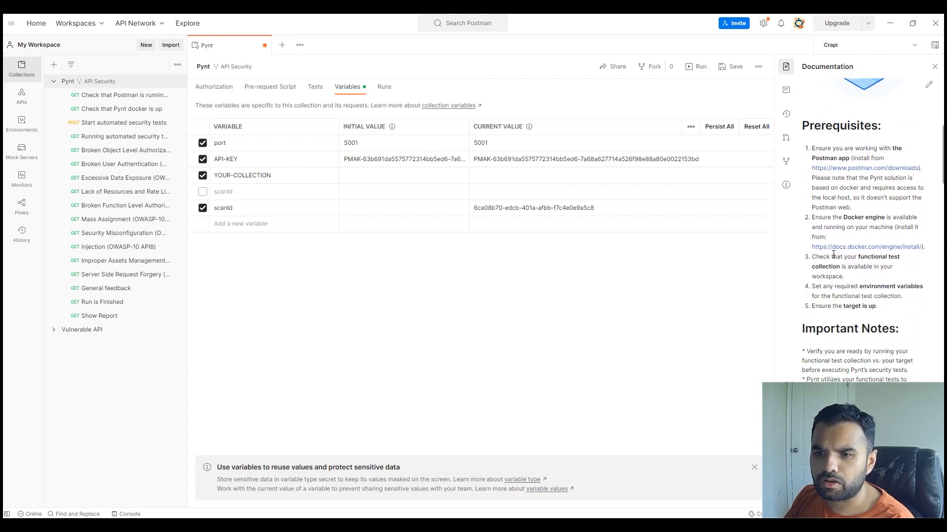
scroll("down", 3)
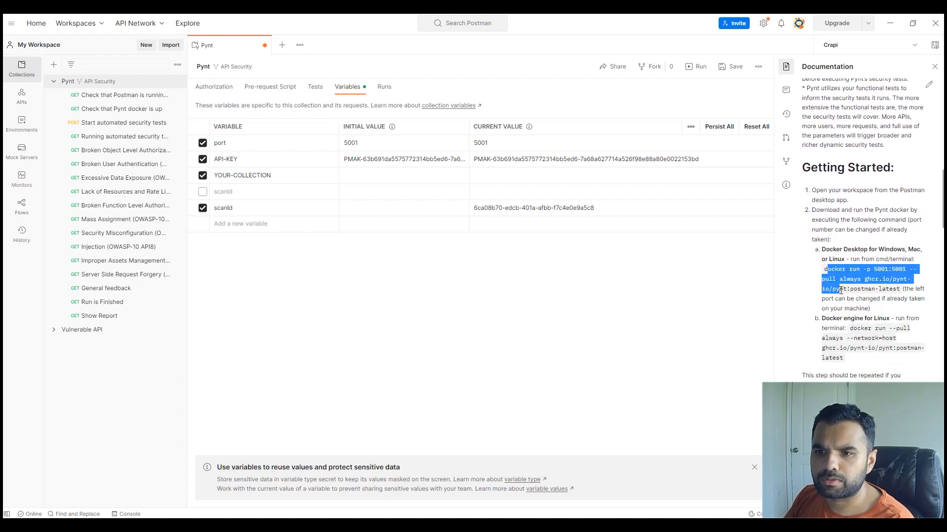
mouse_move(874, 337)
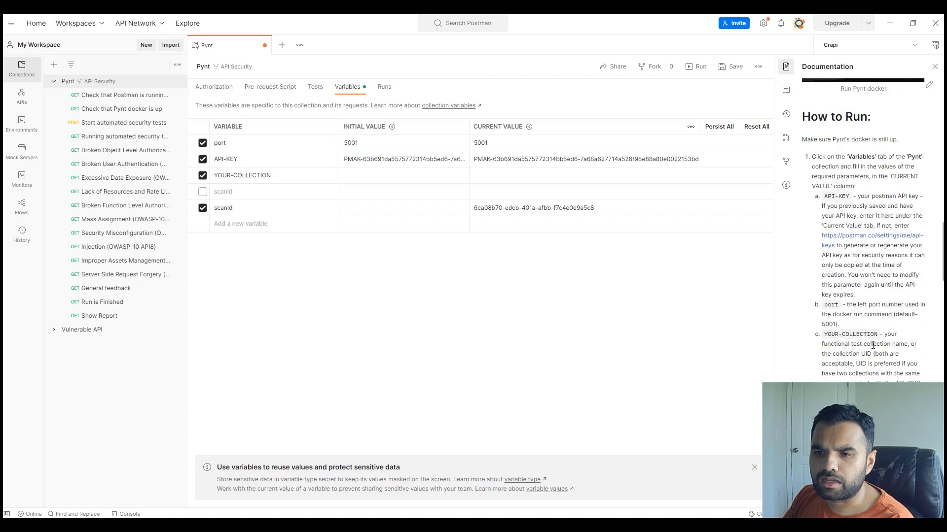
scroll("down", 3)
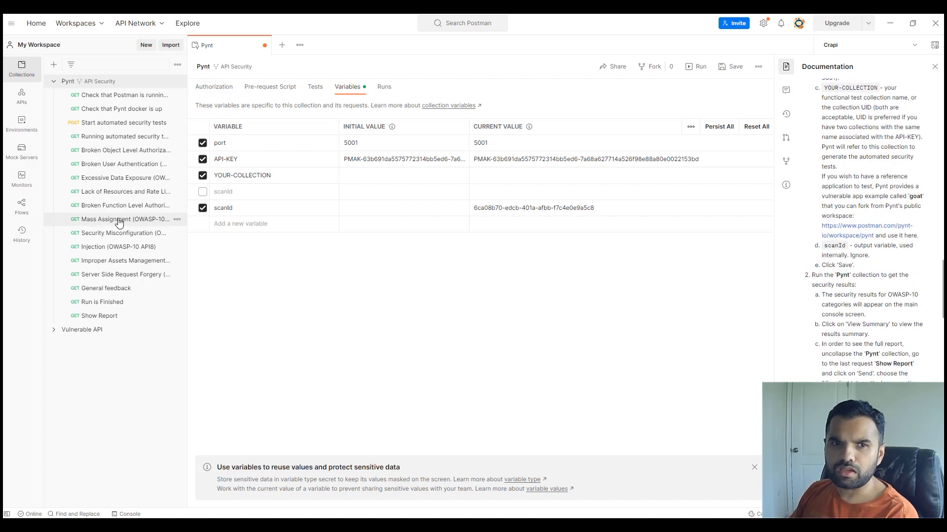
mouse_move(713, 312)
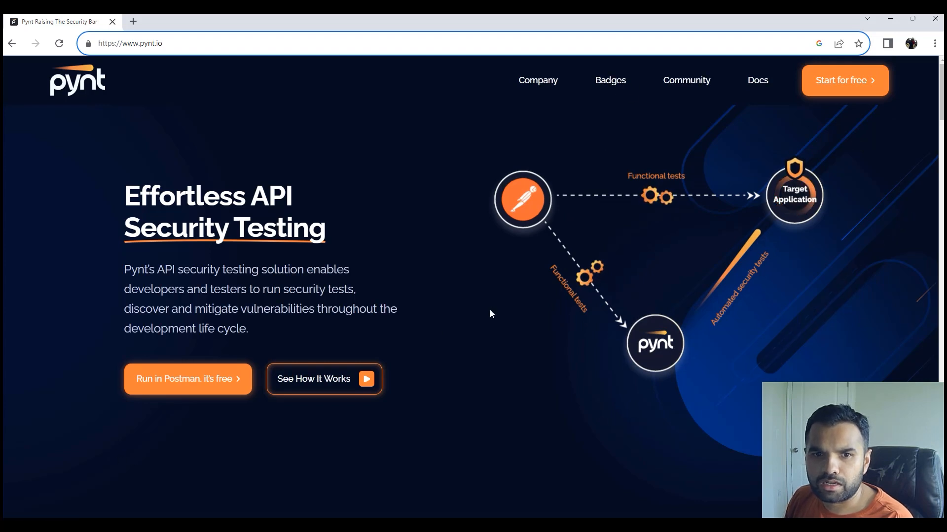
- Go to Pynt's Badges page and scroll to the Early Adopter and Ambassador requirements
left_click_drag(124, 195, 328, 239)
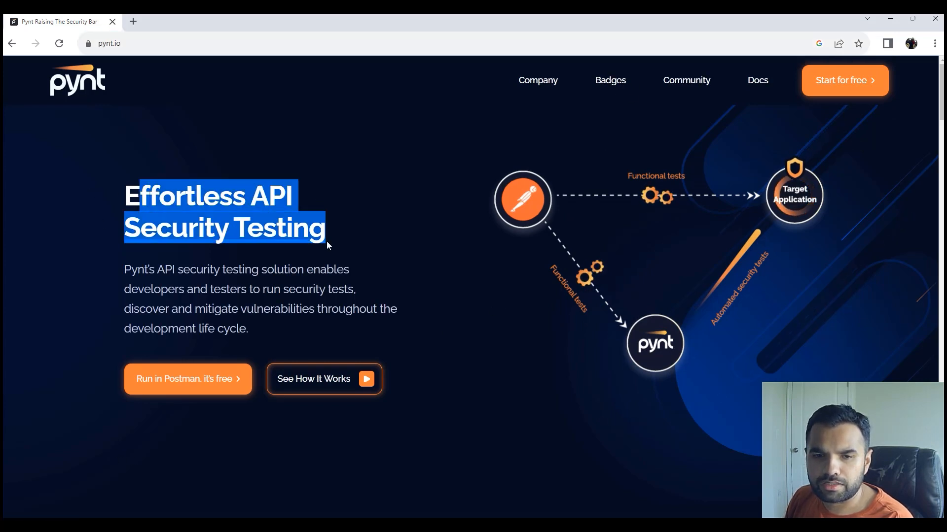
left_click(609, 79)
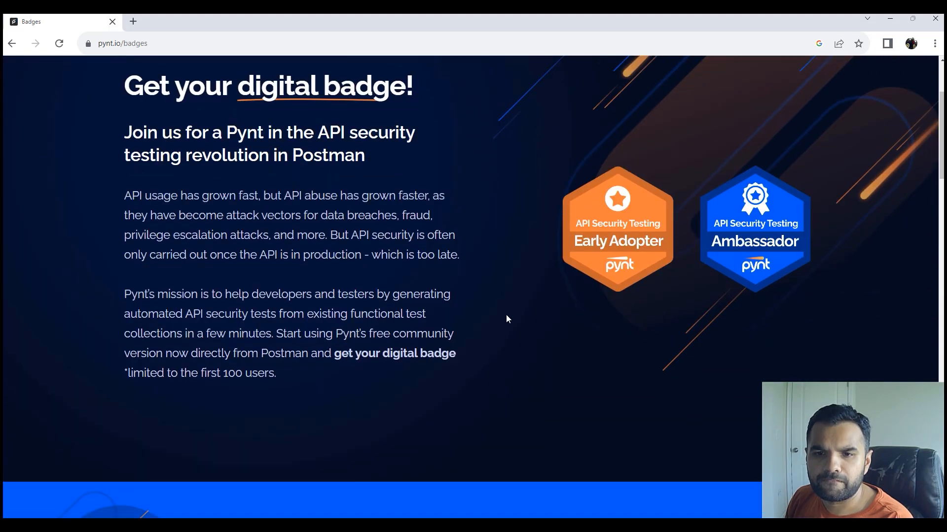
scroll("down", 3)
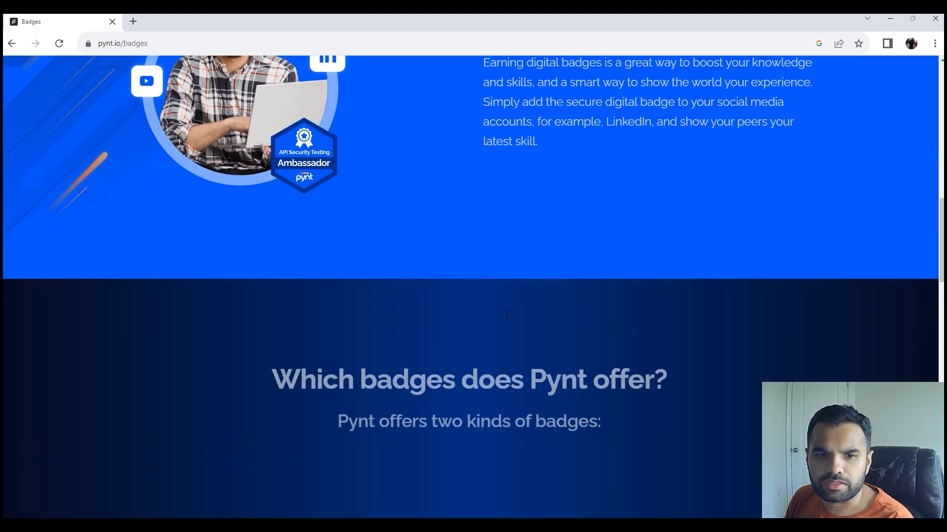
scroll("down", 3)
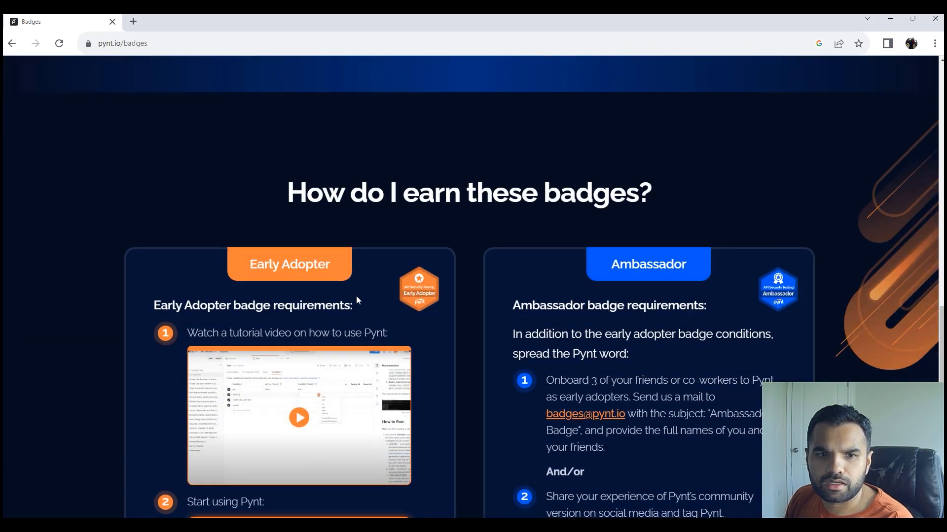
scroll("down", 3)
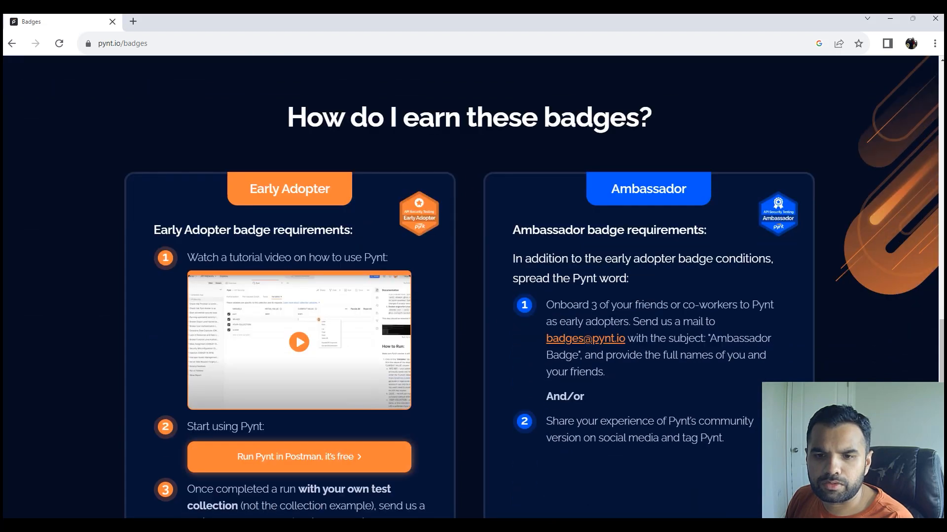
scroll("up", 3)
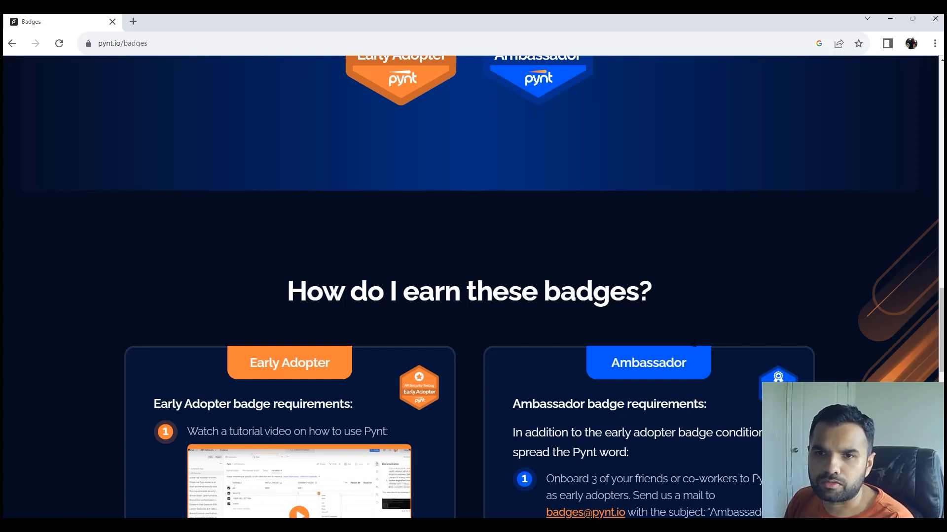
mouse_move(821, 105)
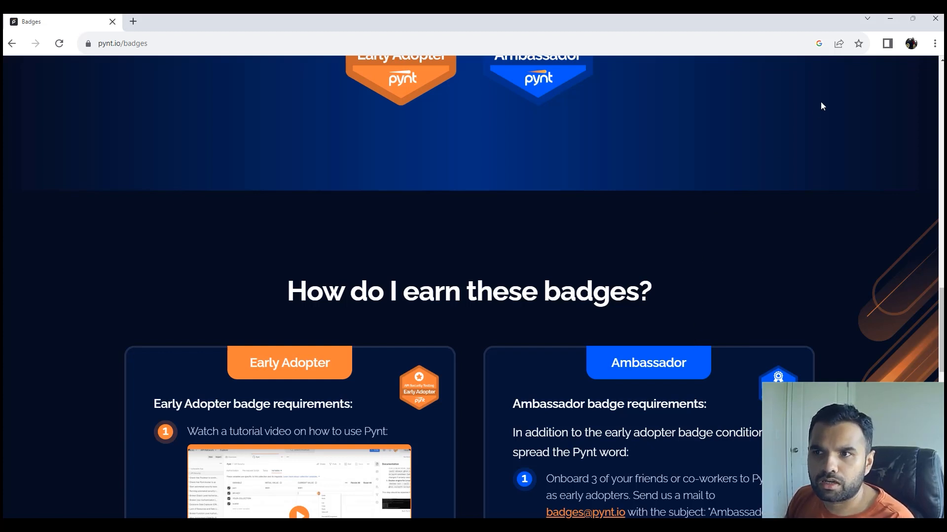
mouse_move(457, 412)
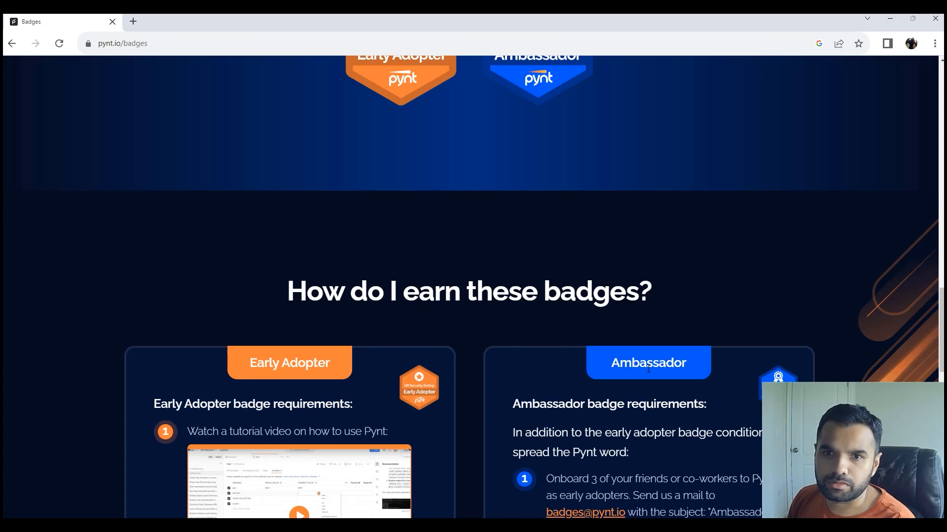
mouse_move(642, 381)
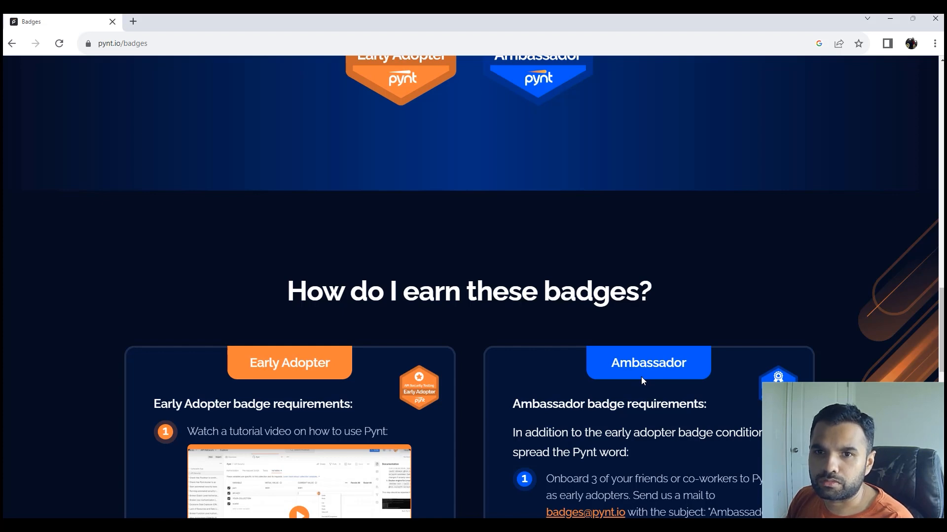
mouse_move(626, 398)
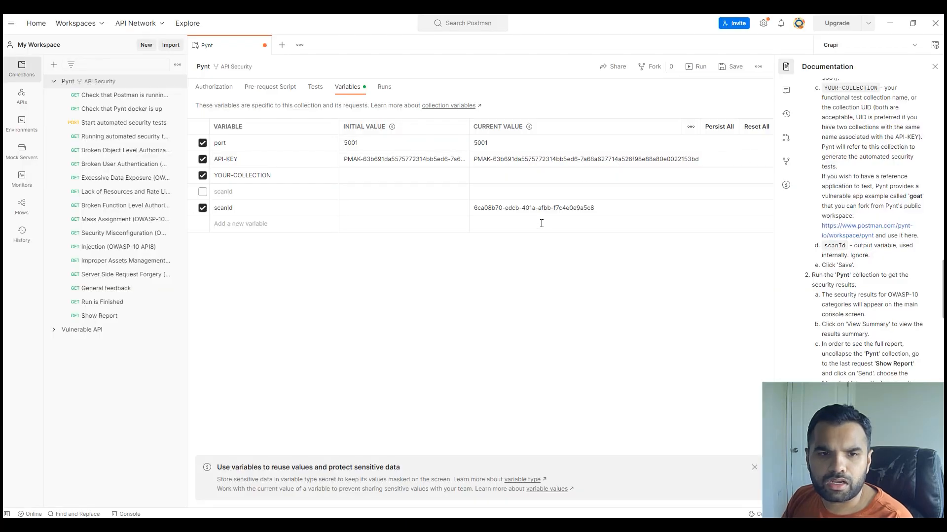
mouse_move(98, 315)
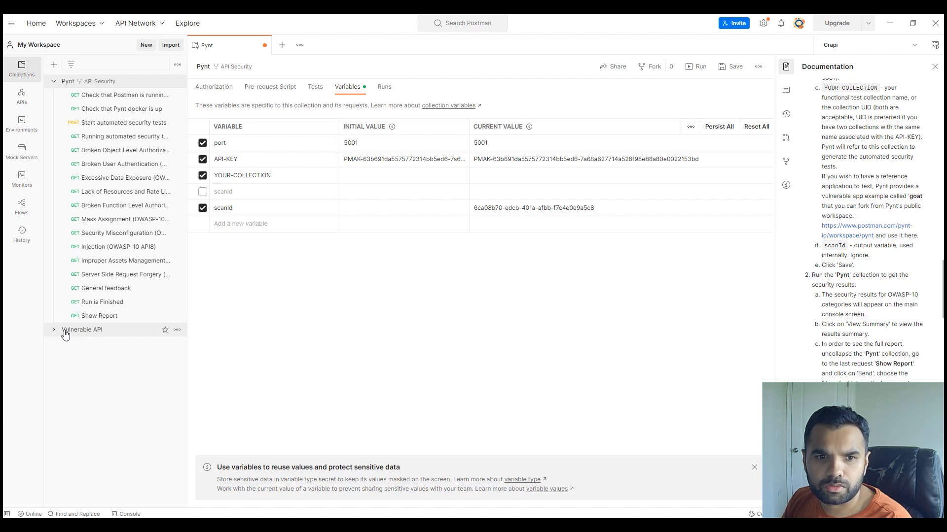
- Open the Vulnerable API collection, view its pre-request script, and copy its collection ID
right_click(81, 329)
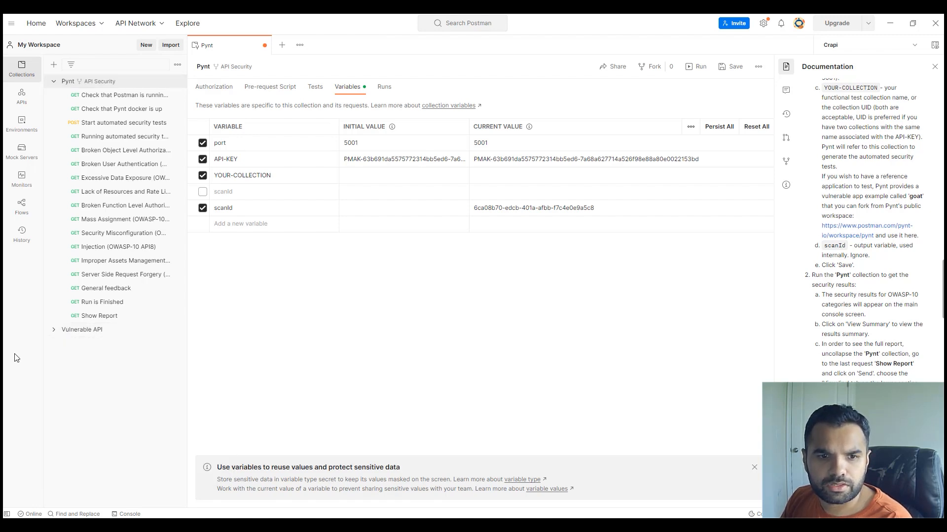
left_click(82, 329)
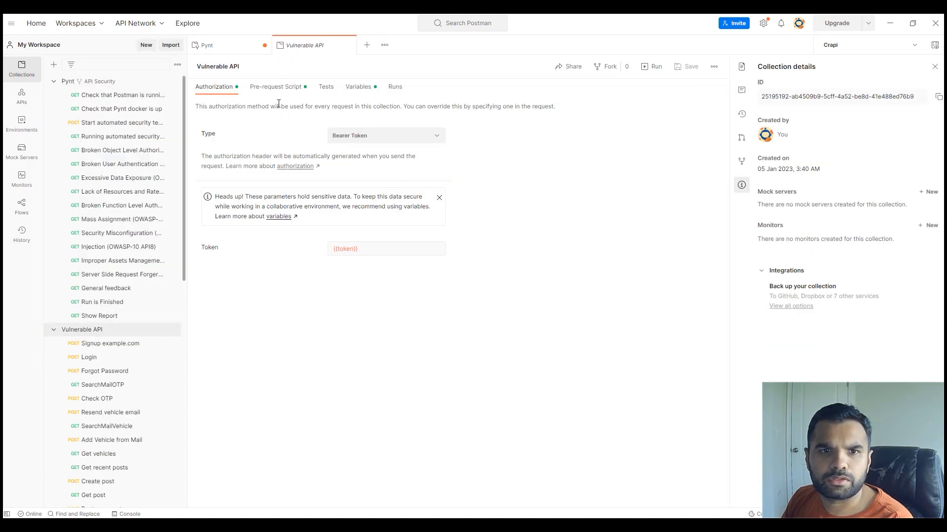
left_click(276, 86)
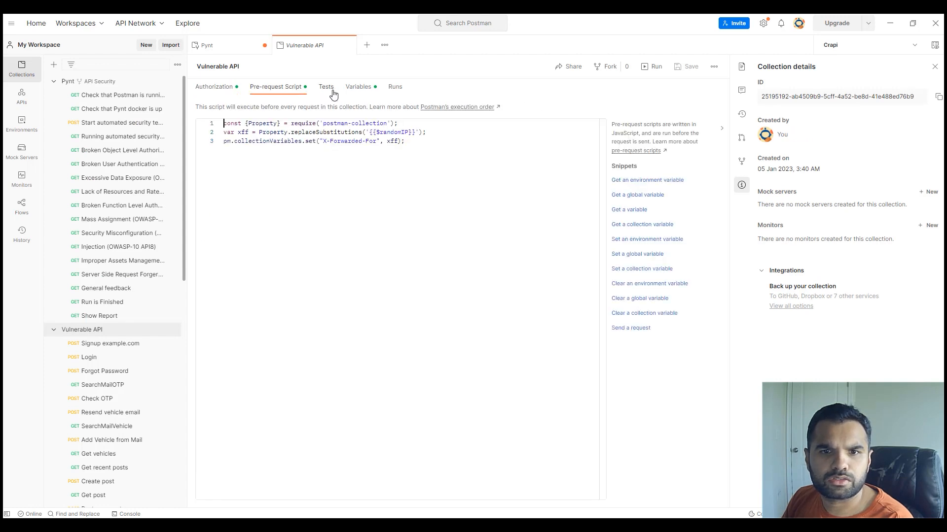
left_click(213, 86)
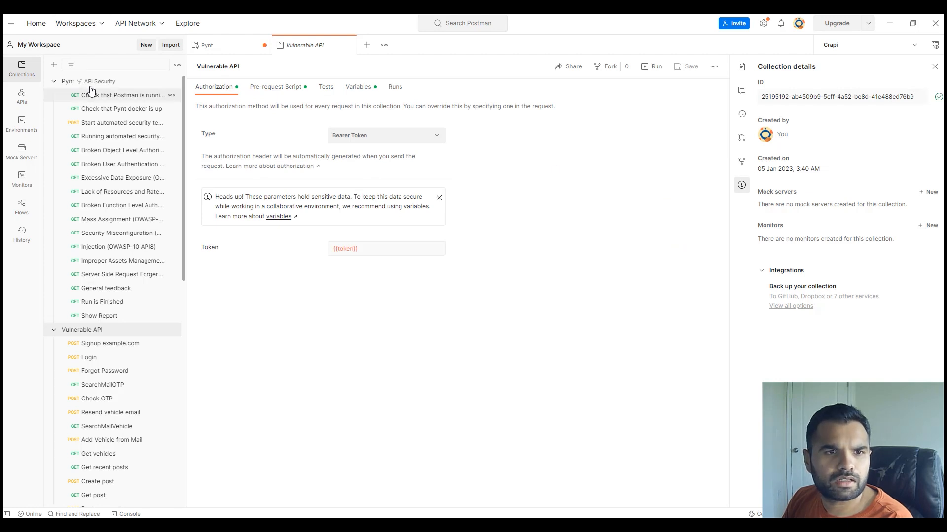
left_click(207, 45)
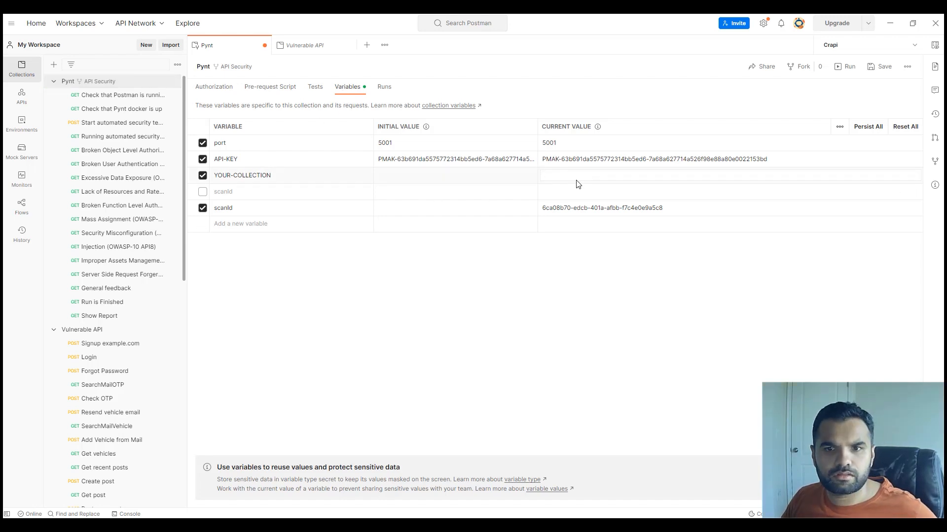
- Set YOUR-COLLECTION to 25195192-ab4509b9-5cff-4a52-be8d-41e488ed76b9 and launch a Pynt collection run
type("25195192-ab4509b9-5cff-4a52-be8d-41e488ed76b9")
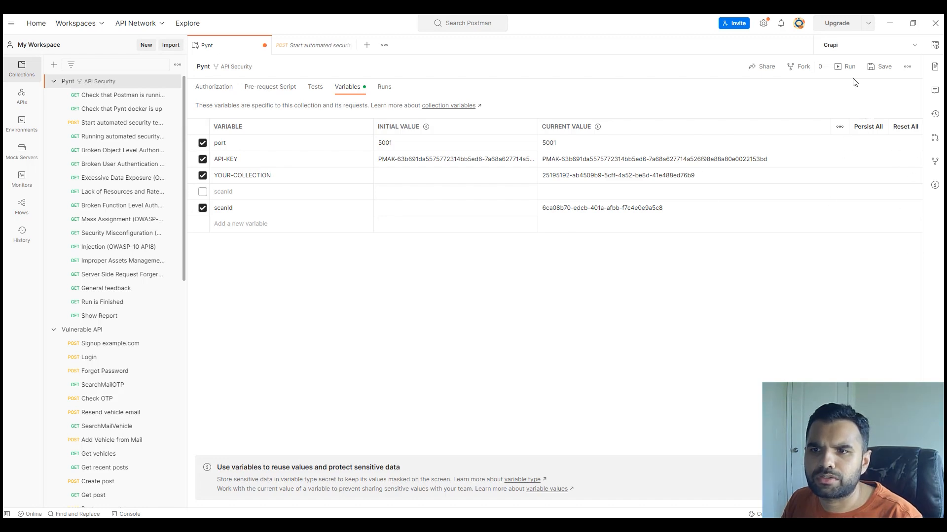
left_click(847, 66)
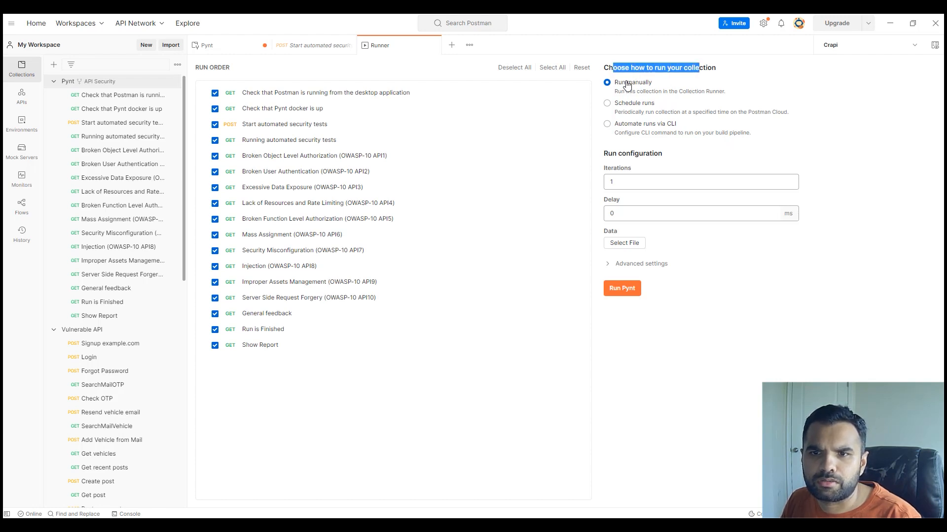
mouse_move(621, 128)
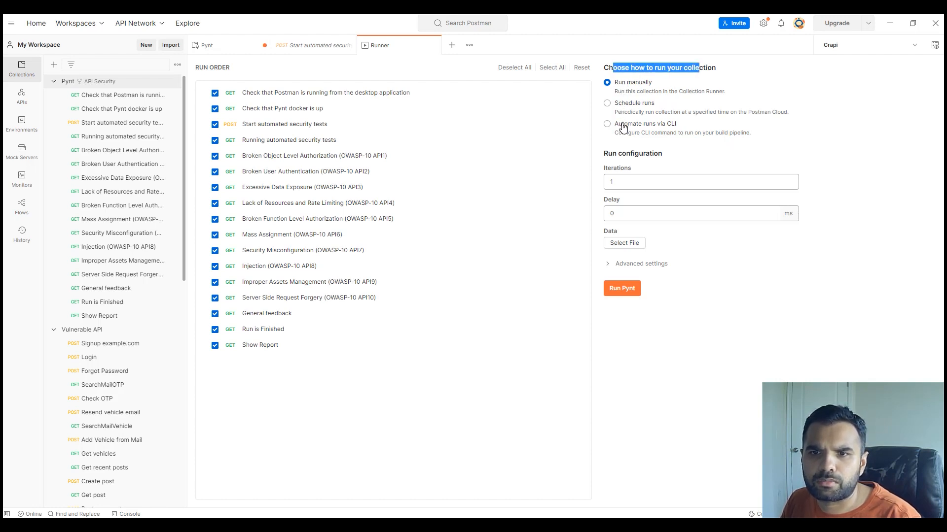
mouse_move(541, 332)
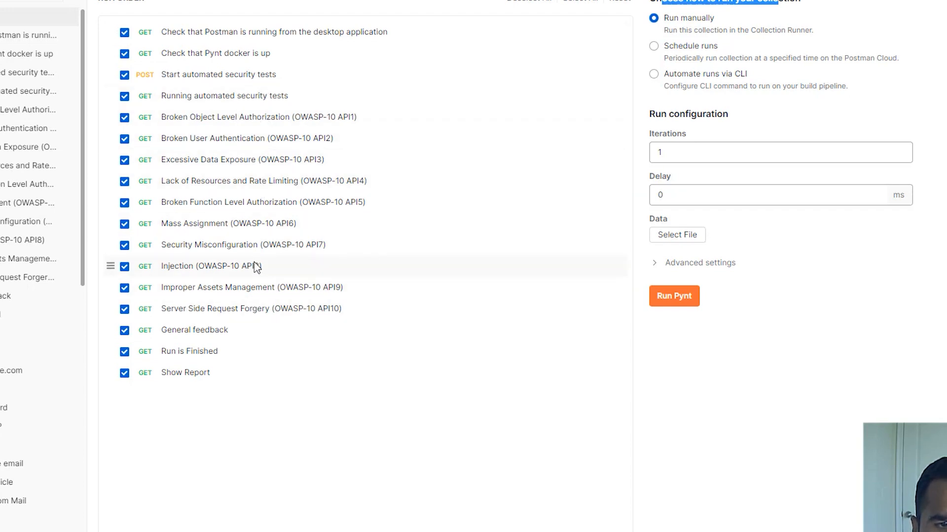
left_click_drag(253, 266, 263, 245)
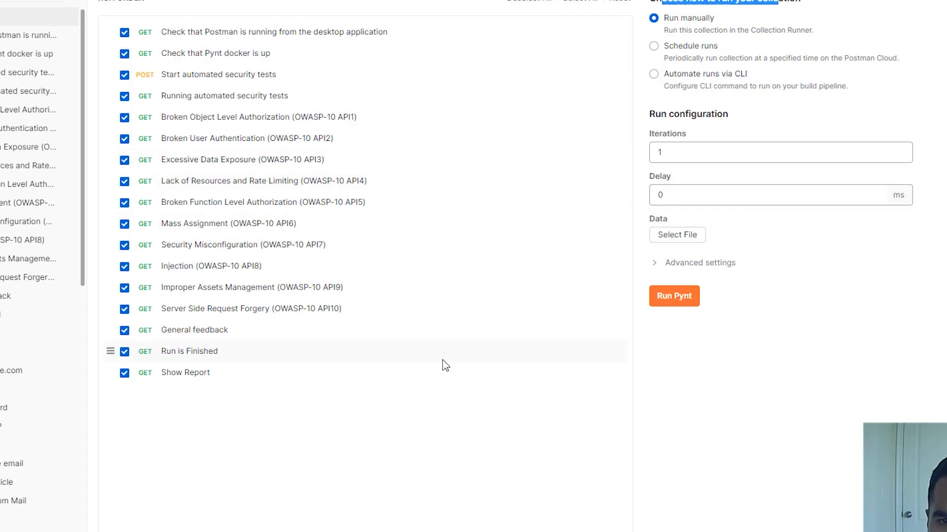
mouse_move(727, 233)
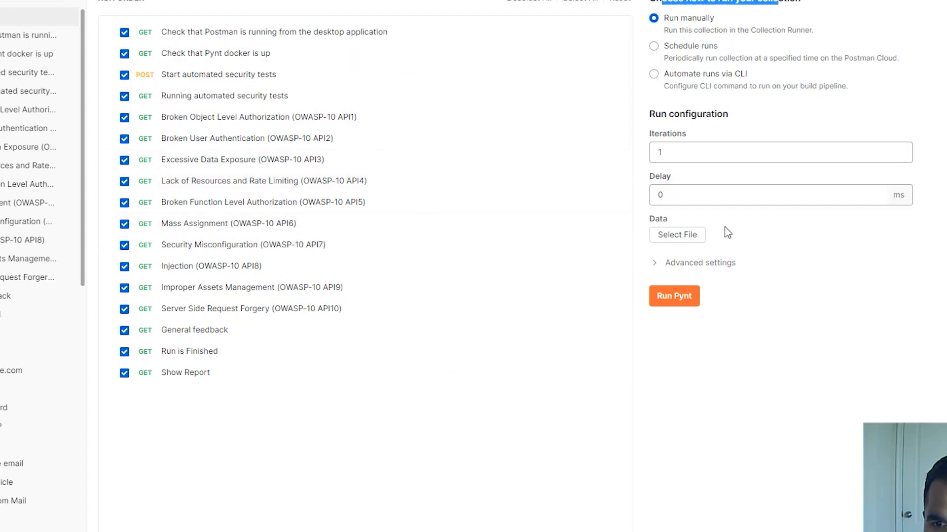
- Start the Pynt security test run from the Collection Runner
left_click(673, 295)
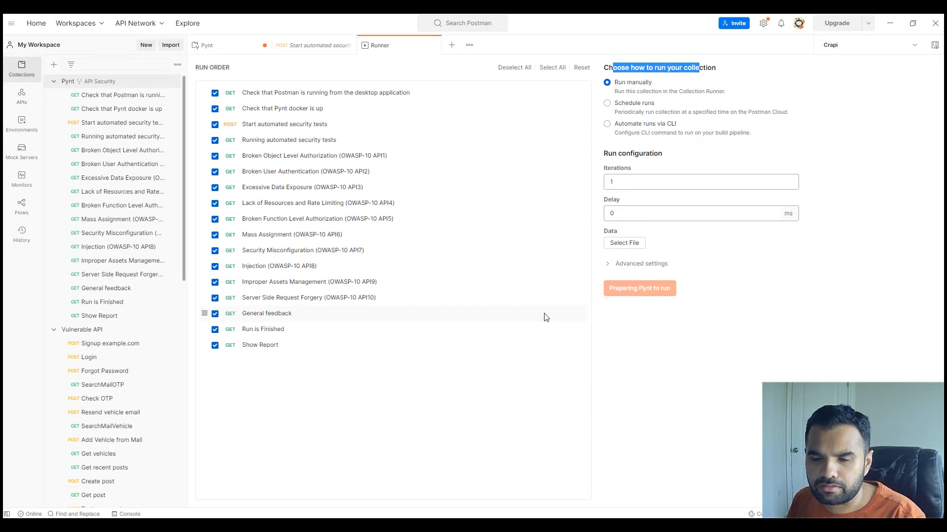
left_click(639, 288)
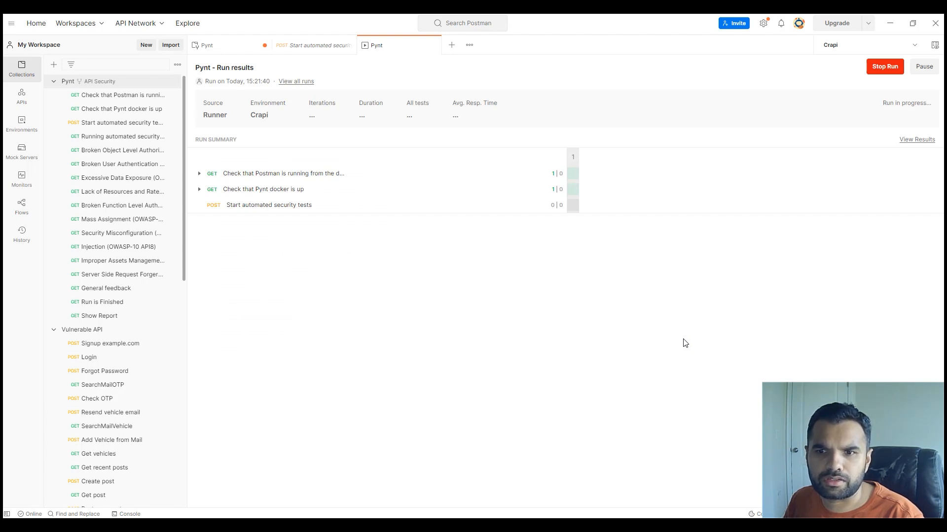
mouse_move(369, 298)
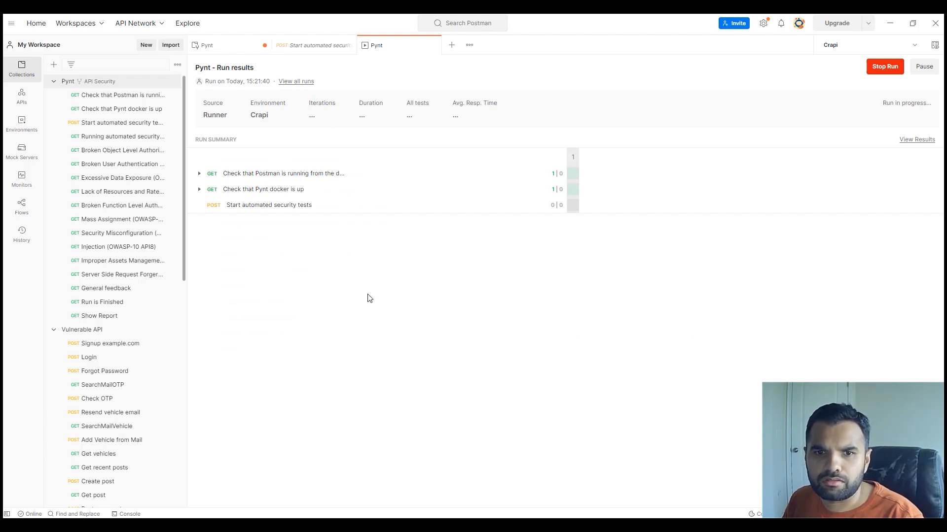
mouse_move(701, 199)
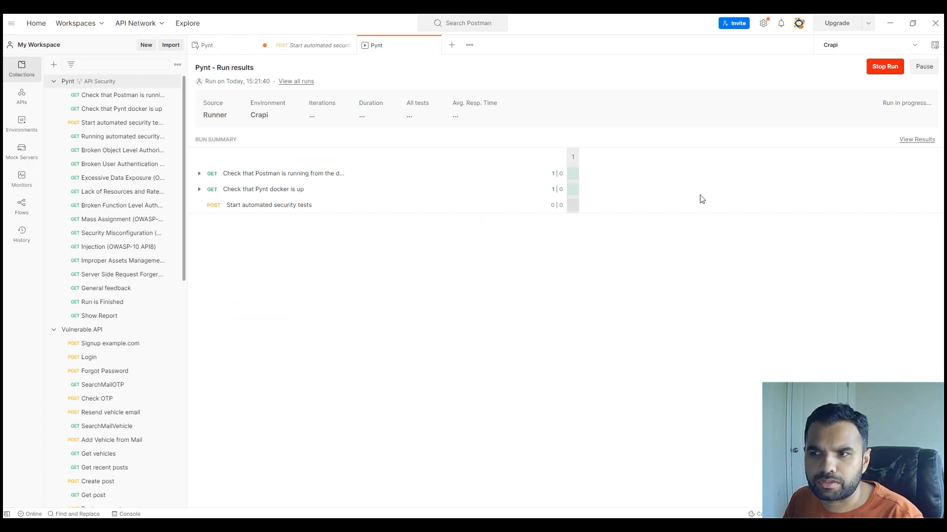
mouse_move(820, 153)
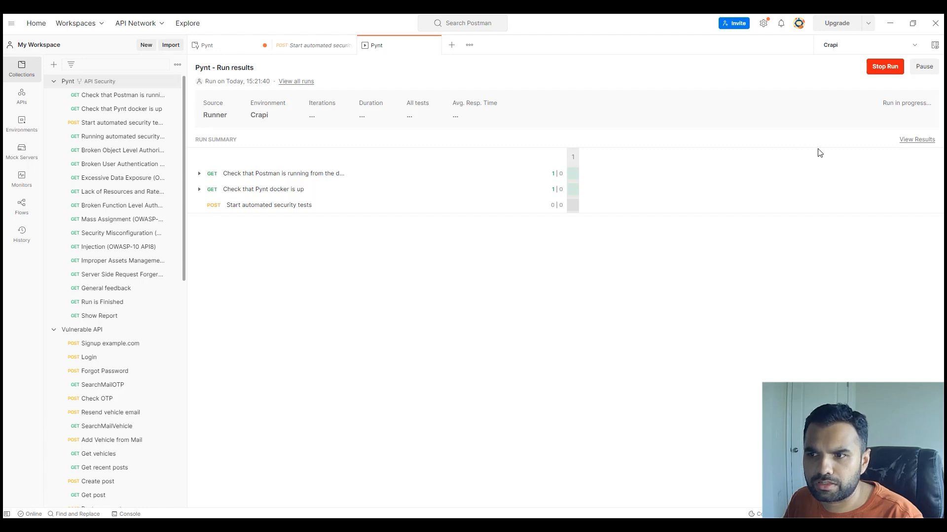
mouse_move(360, 202)
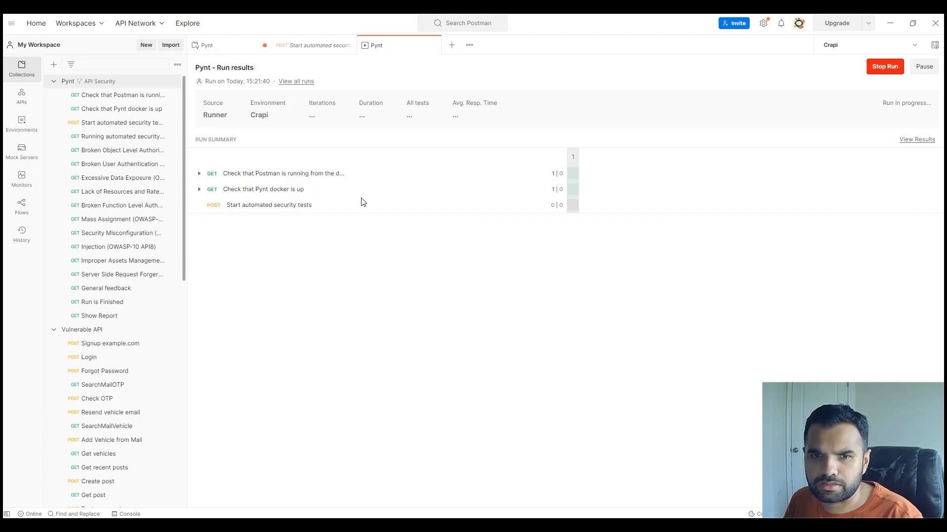
mouse_move(517, 433)
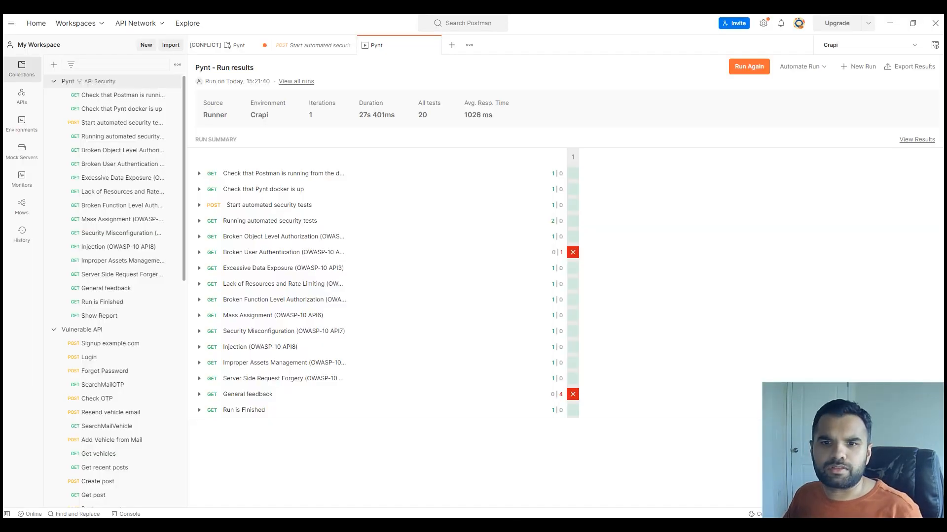
mouse_move(511, 212)
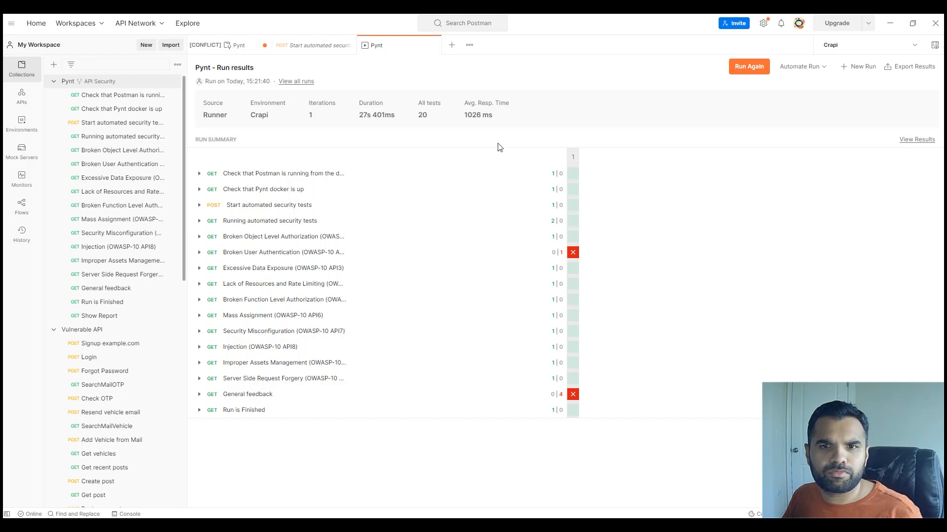
mouse_move(473, 123)
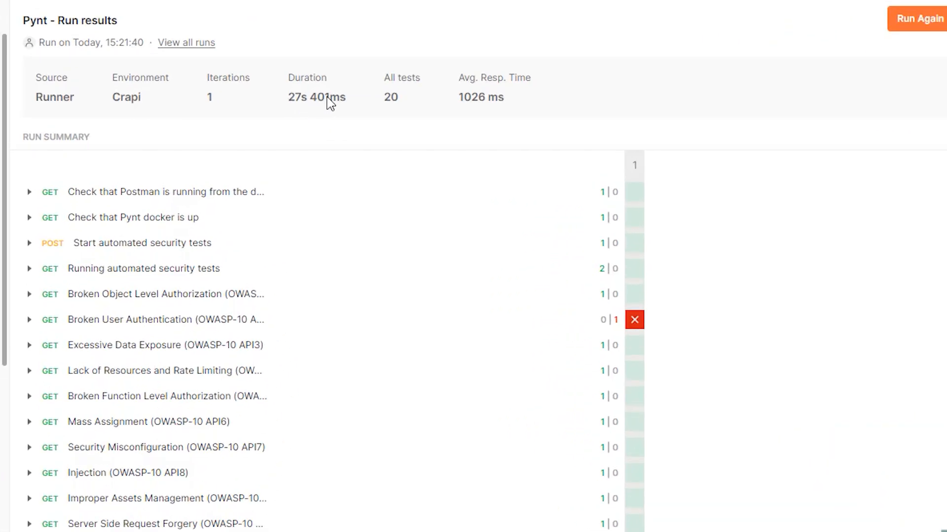
mouse_move(338, 110)
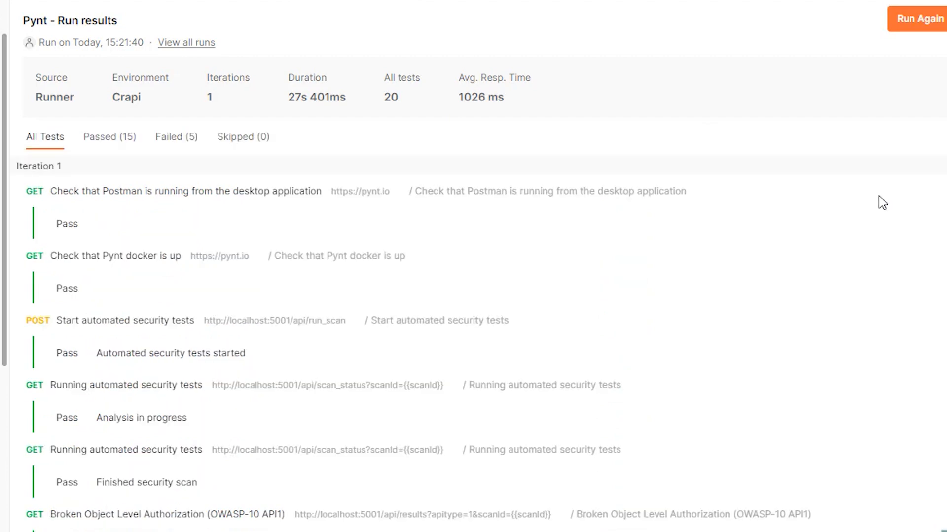
- Scroll through all test results, then filter to the 5 failed tests, confirming 0 skipped
scroll("down", 3)
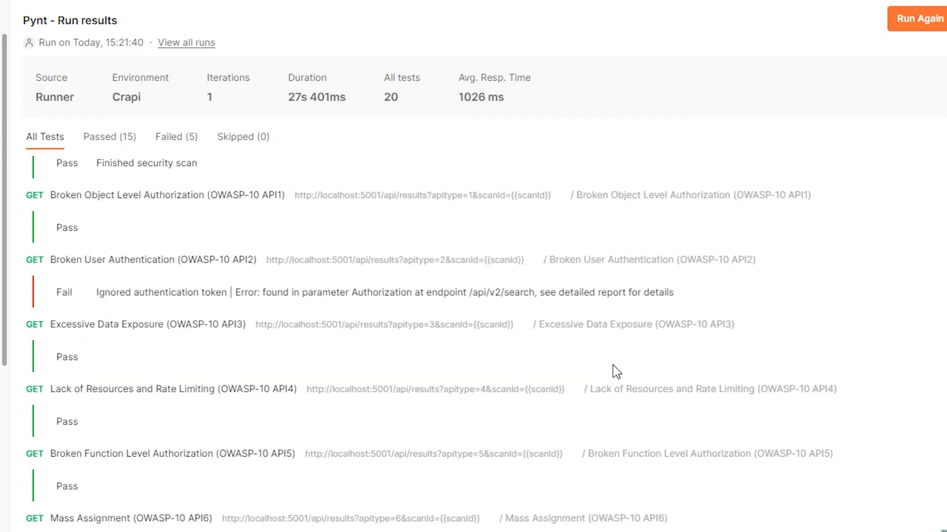
scroll("down", 3)
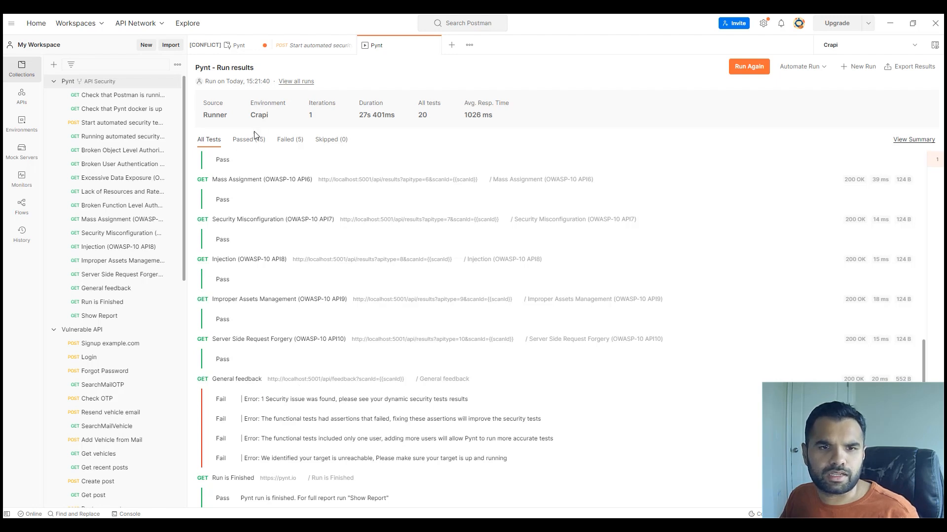
left_click(290, 139)
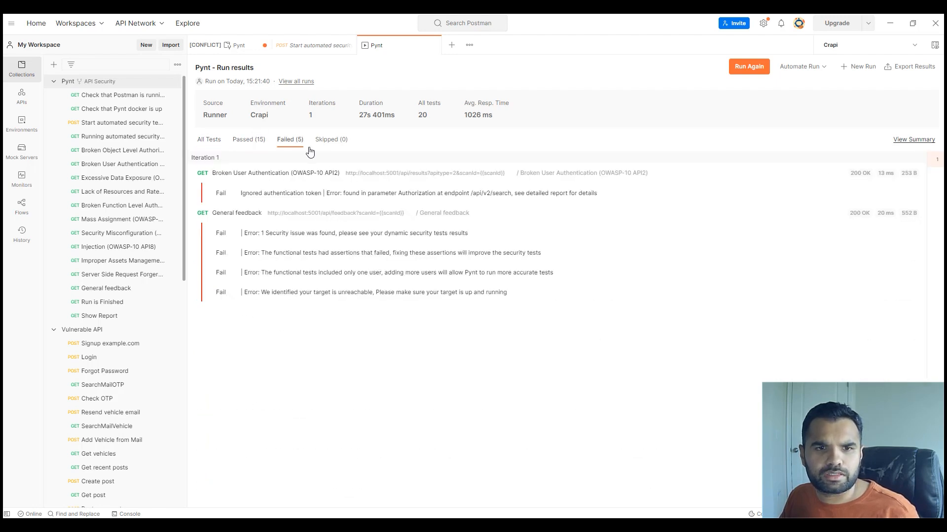
left_click(330, 139)
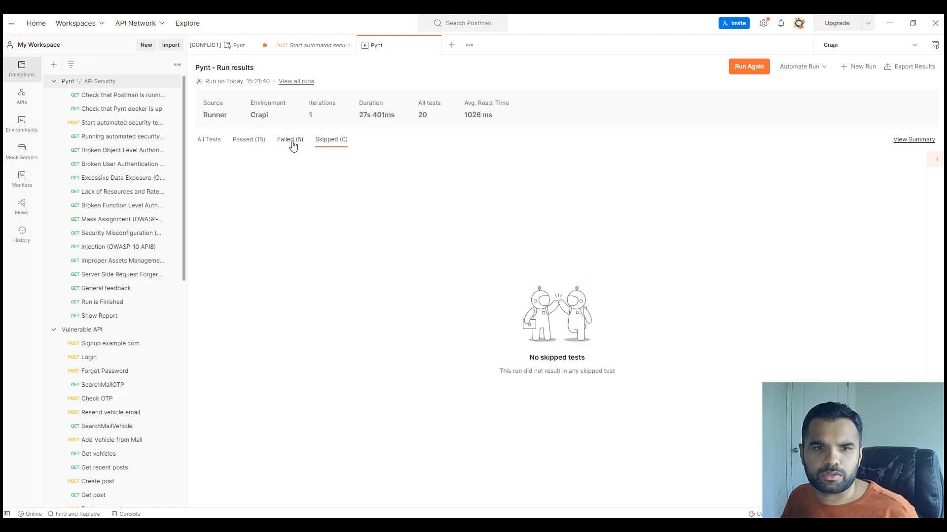
left_click(290, 139)
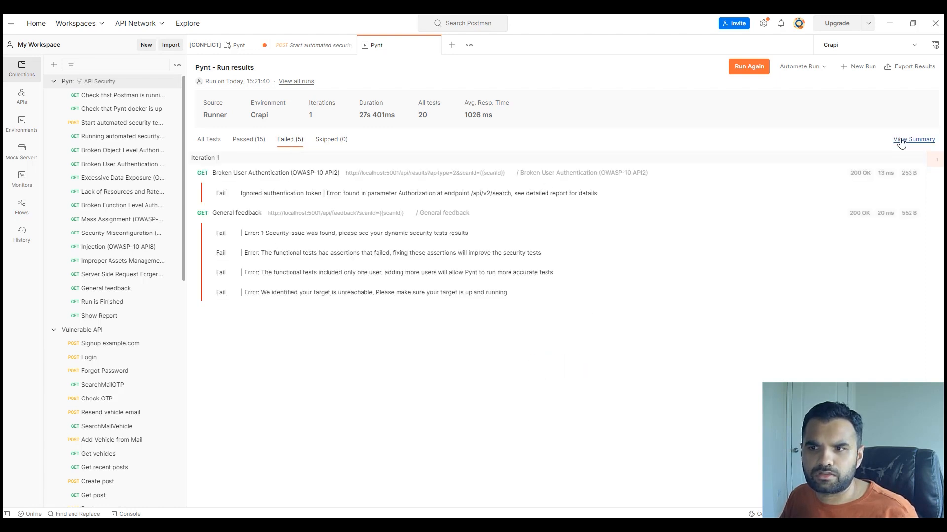
- Return to the run summary and open Pynt's Show Report request
left_click(913, 140)
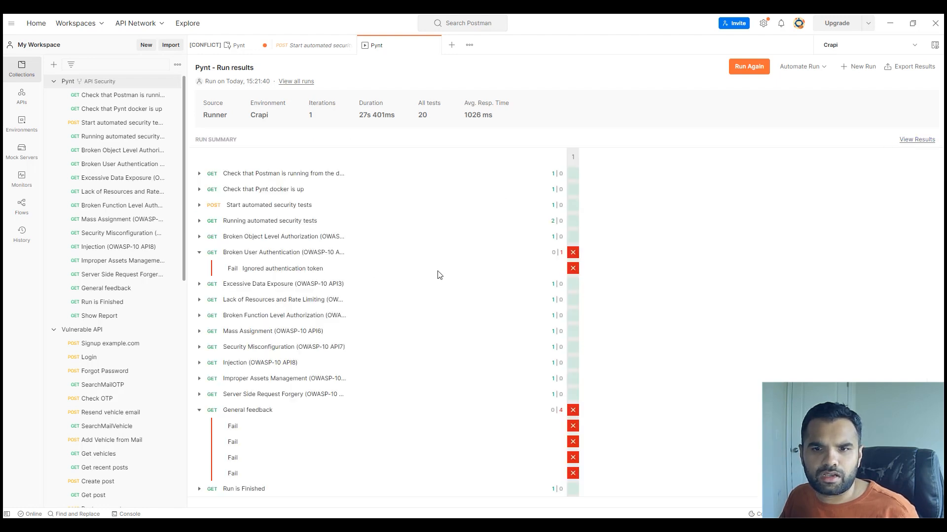
mouse_move(161, 326)
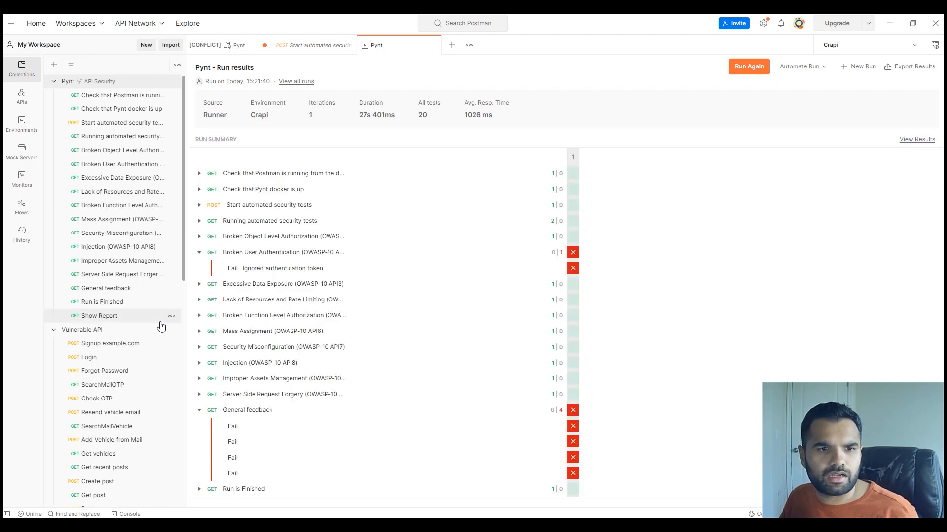
left_click(100, 315)
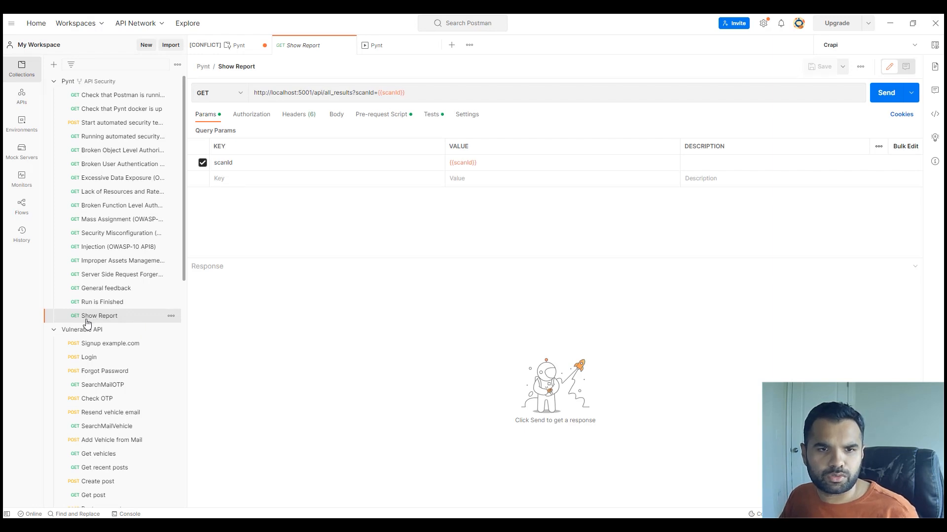
mouse_move(680, 151)
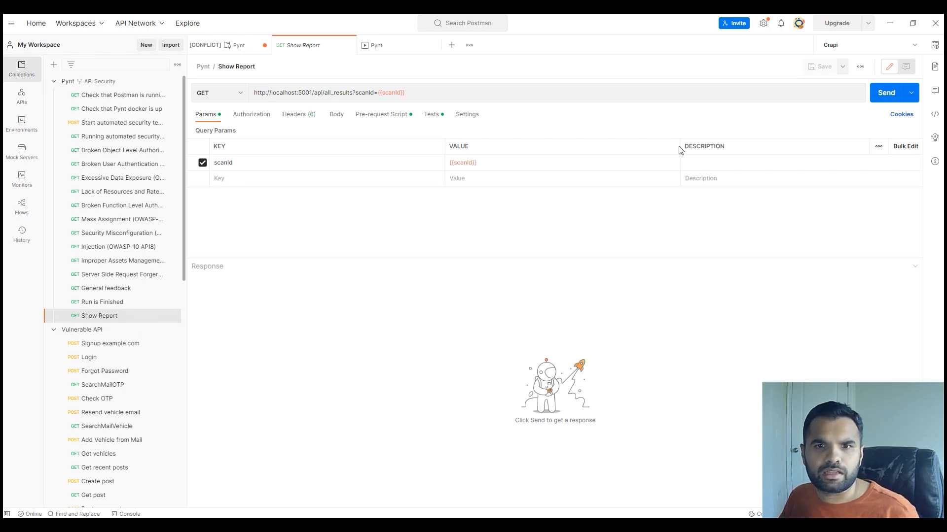
- Send the Show Report request and view its response in Visualize
left_click(885, 92)
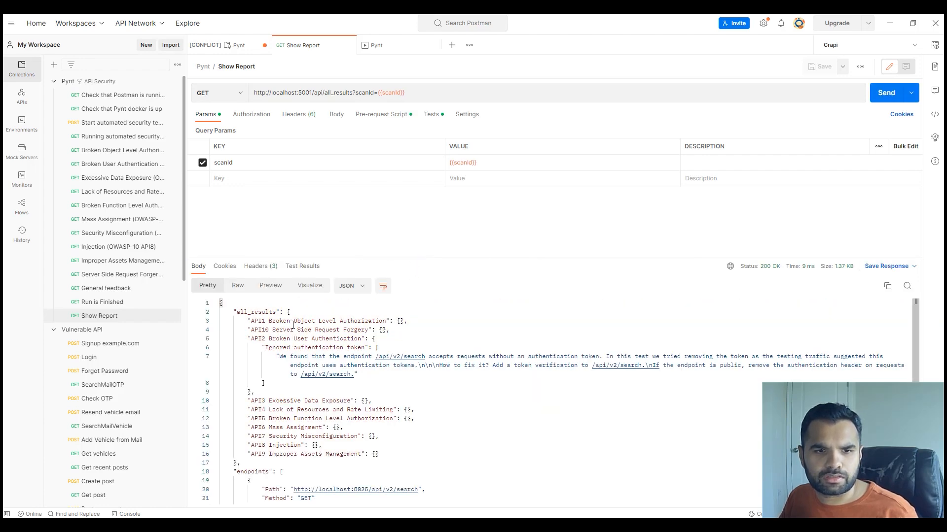
left_click(309, 285)
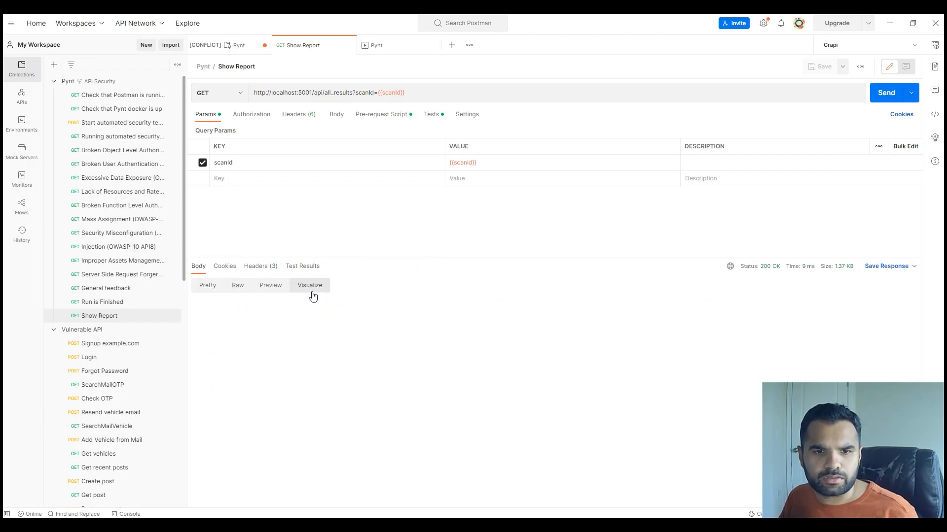
- Scroll the rendered report to Security Warnings and highlight the missing cache-control header warning
left_click(309, 285)
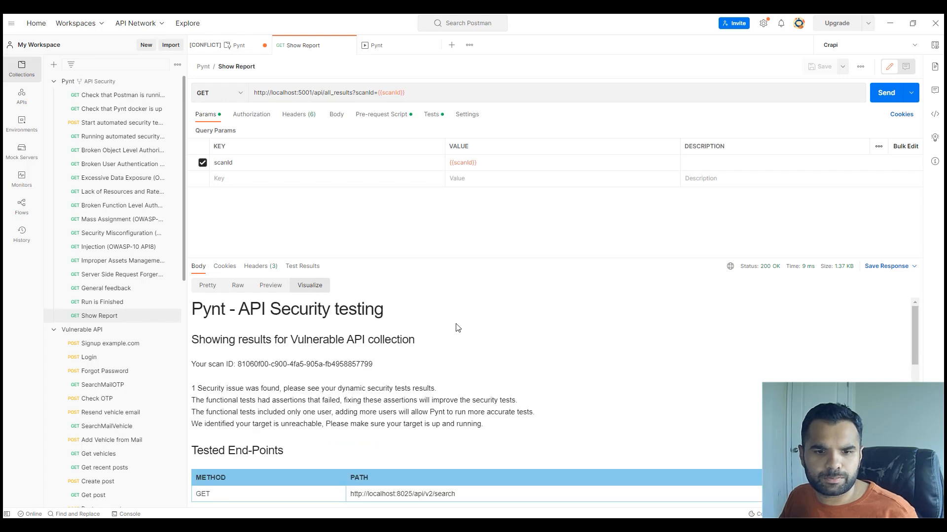
scroll("down", 3)
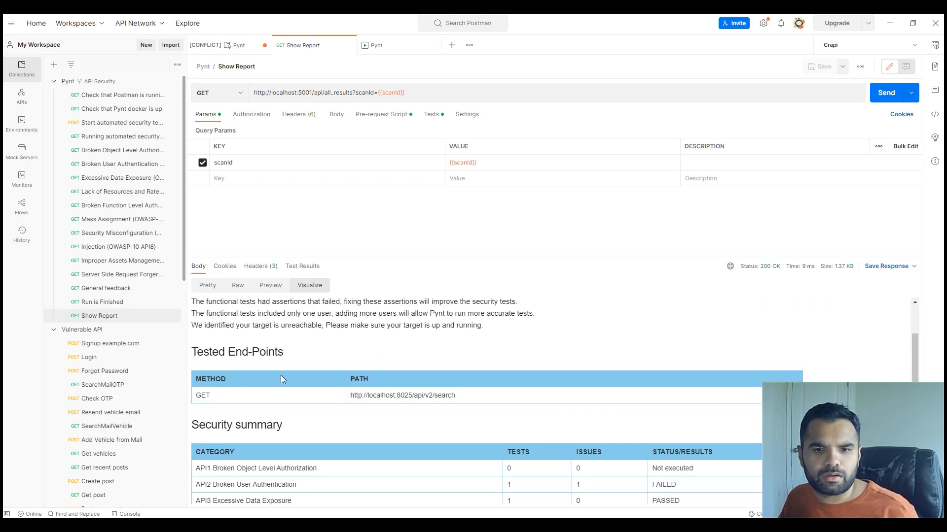
scroll("down", 3)
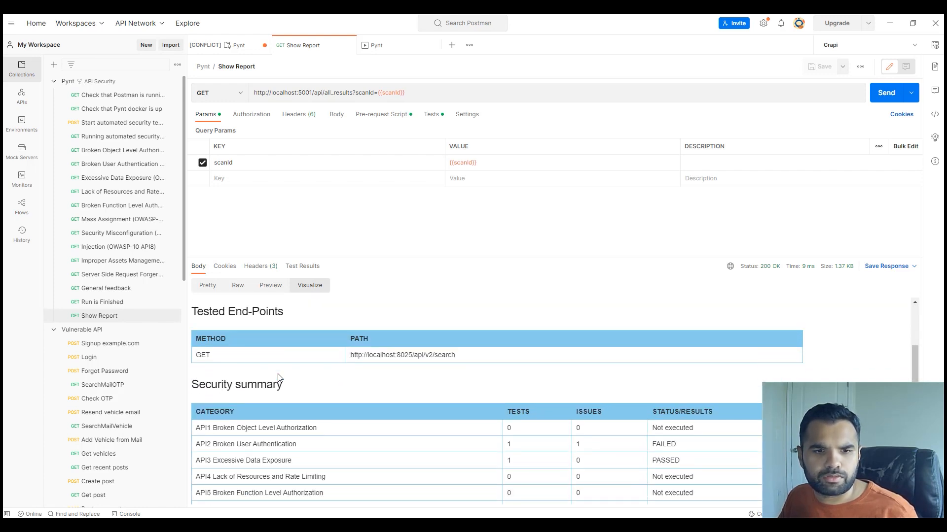
scroll("down", 3)
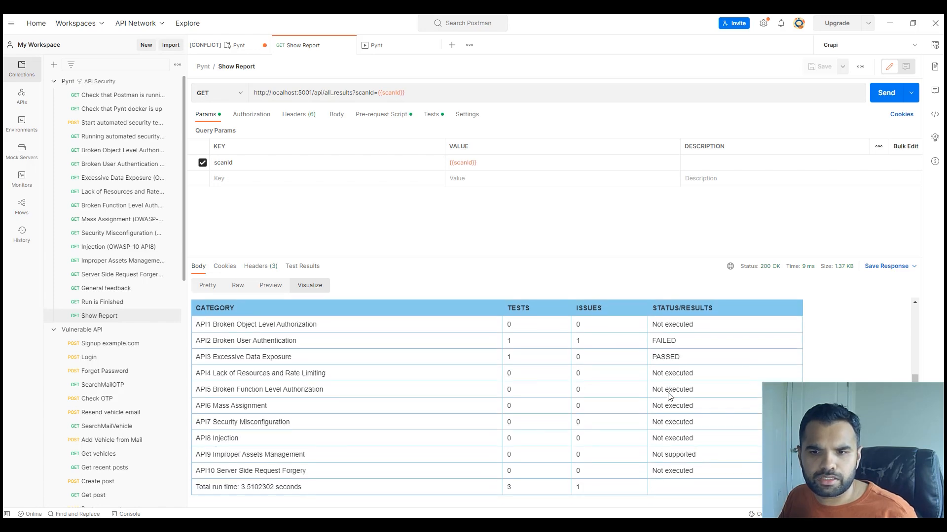
scroll("down", 3)
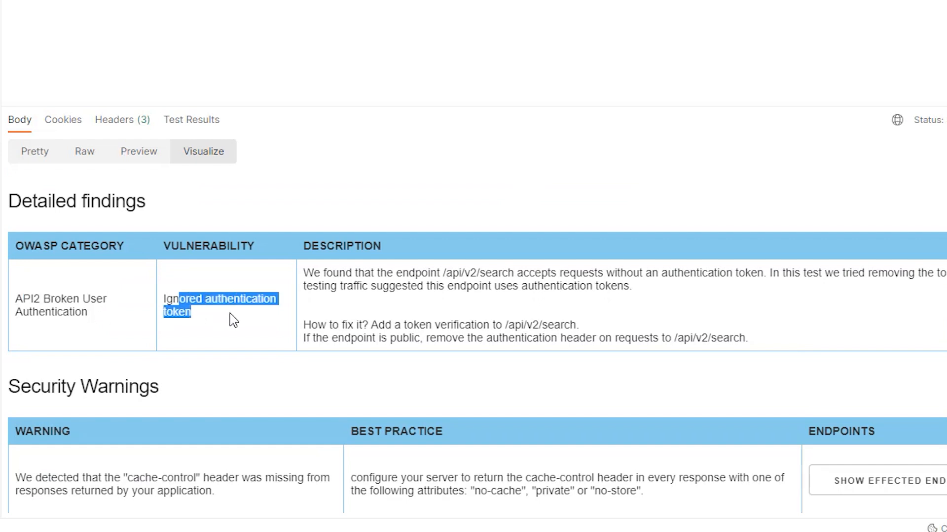
scroll("down", 3)
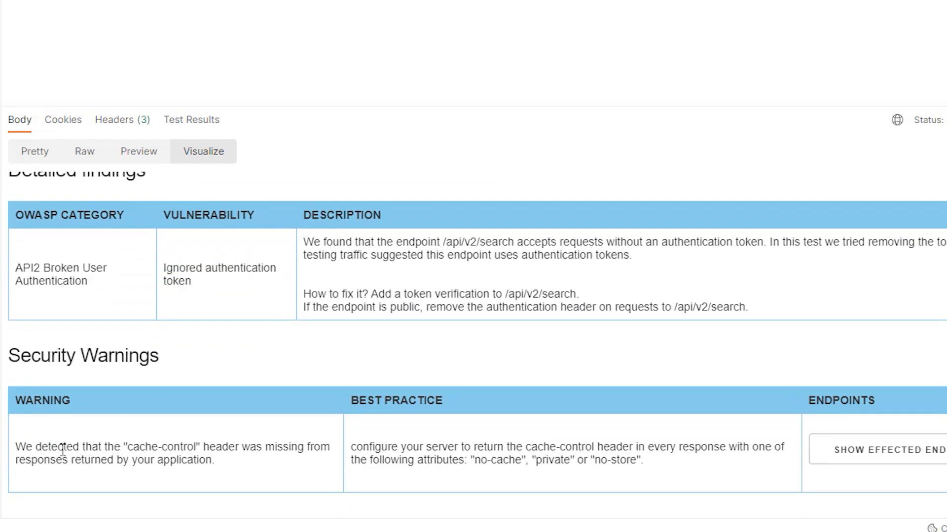
double_click(62, 446)
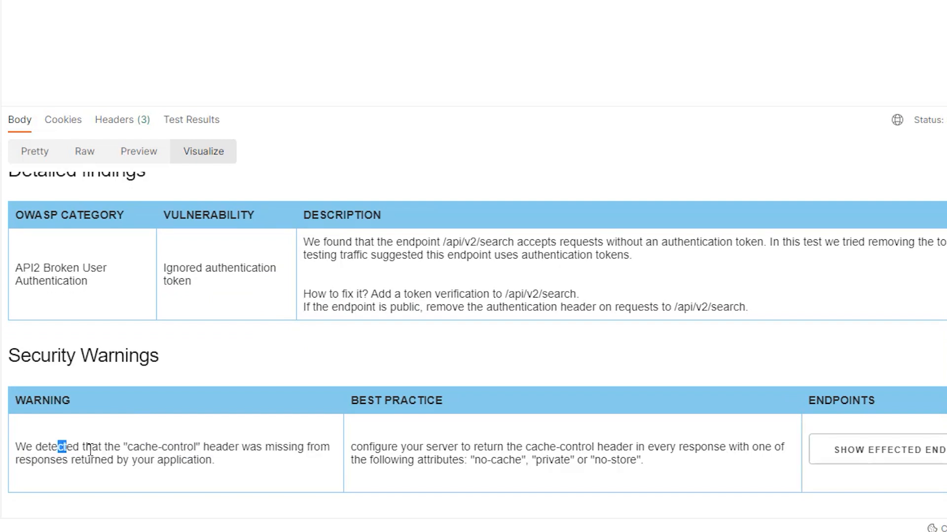
left_click_drag(64, 446, 304, 446)
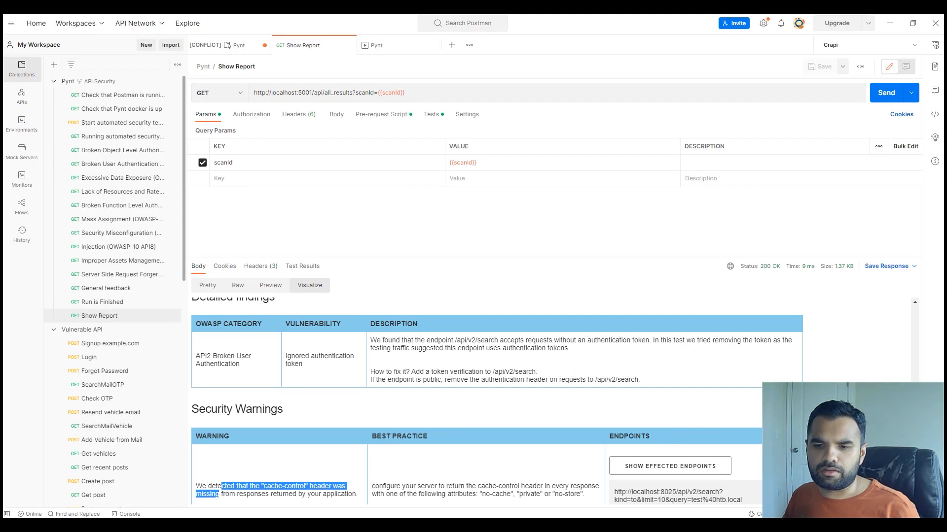
scroll("down", 3)
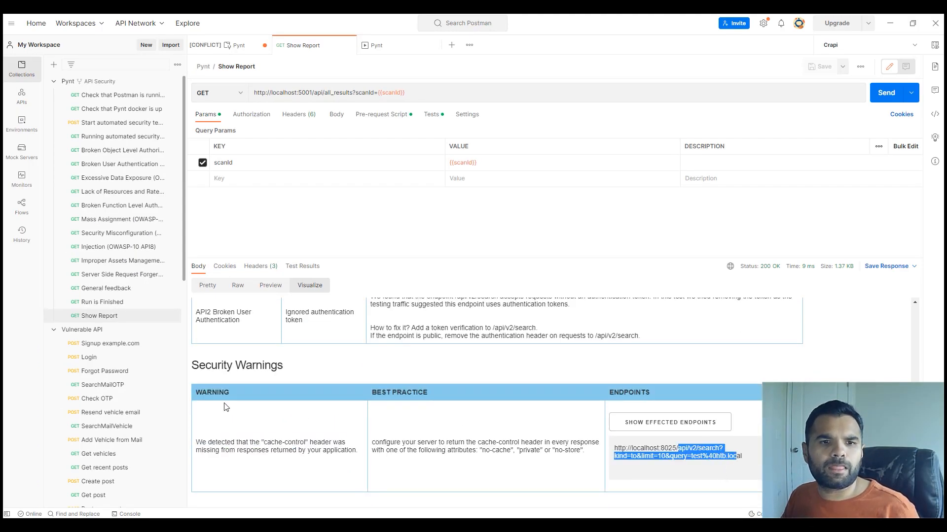
mouse_move(387, 426)
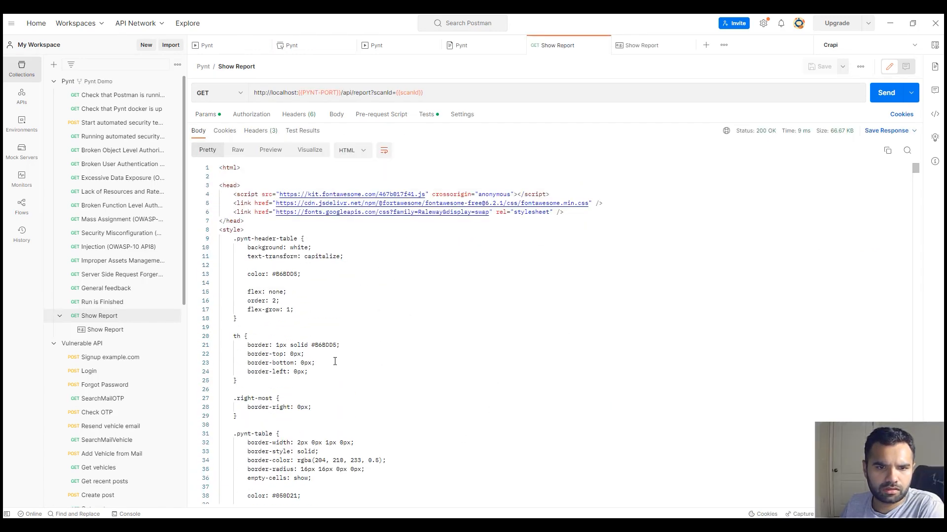
- Scroll through the rendered report summary of 6 errors, 1 warning and 22 passed, selecting text
scroll("down", 3)
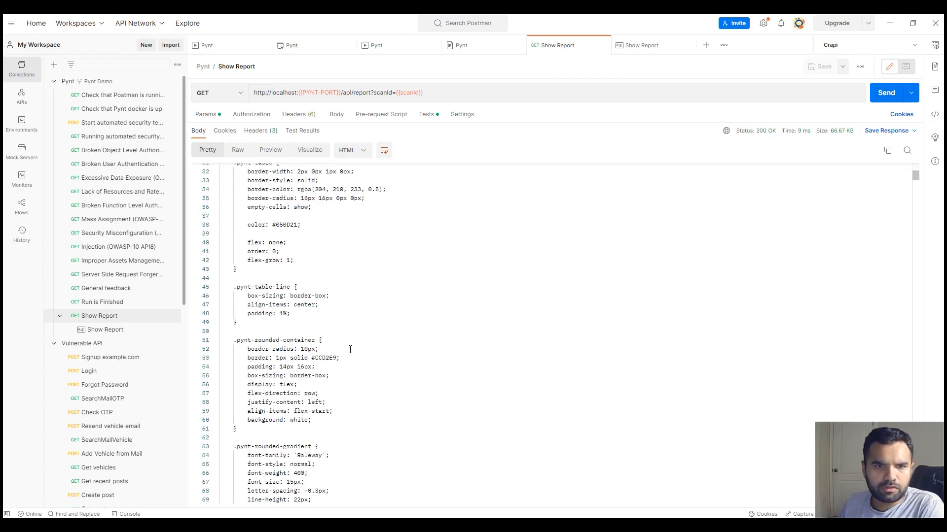
scroll("down", 3)
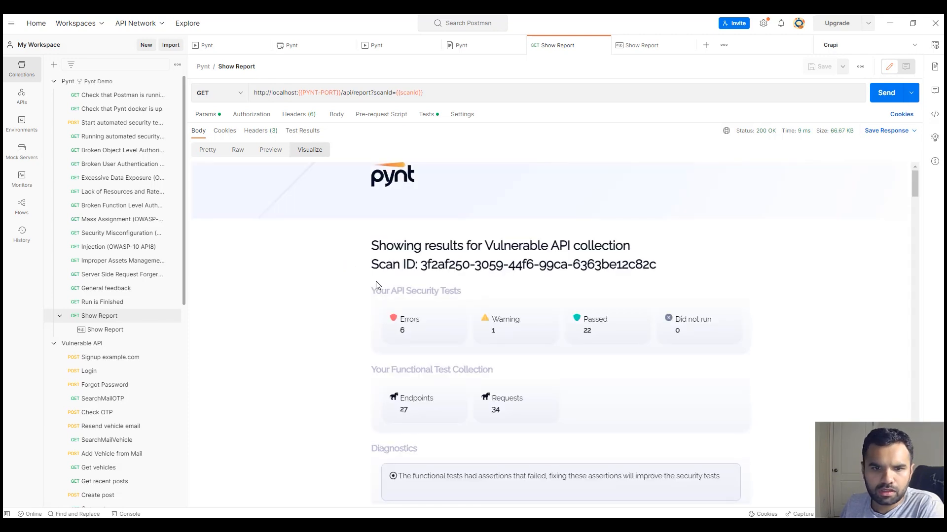
mouse_move(378, 250)
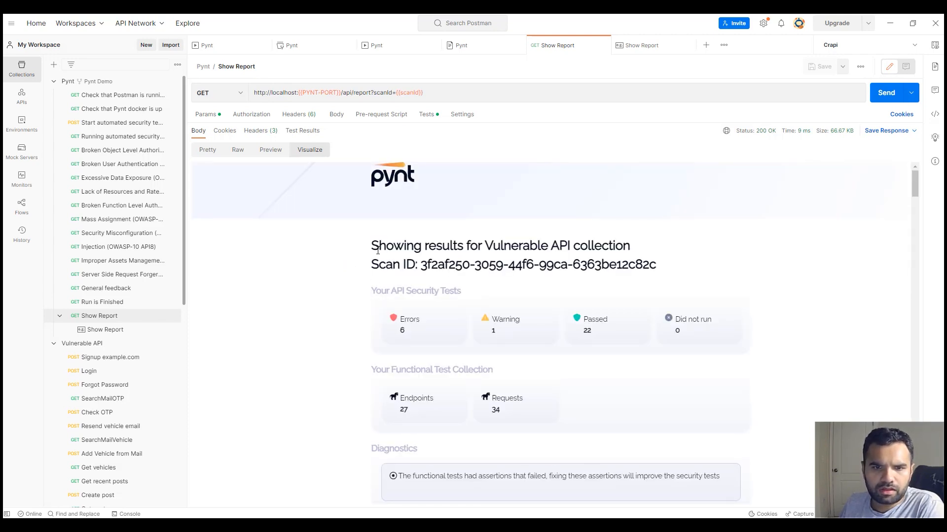
left_click_drag(426, 264, 571, 265)
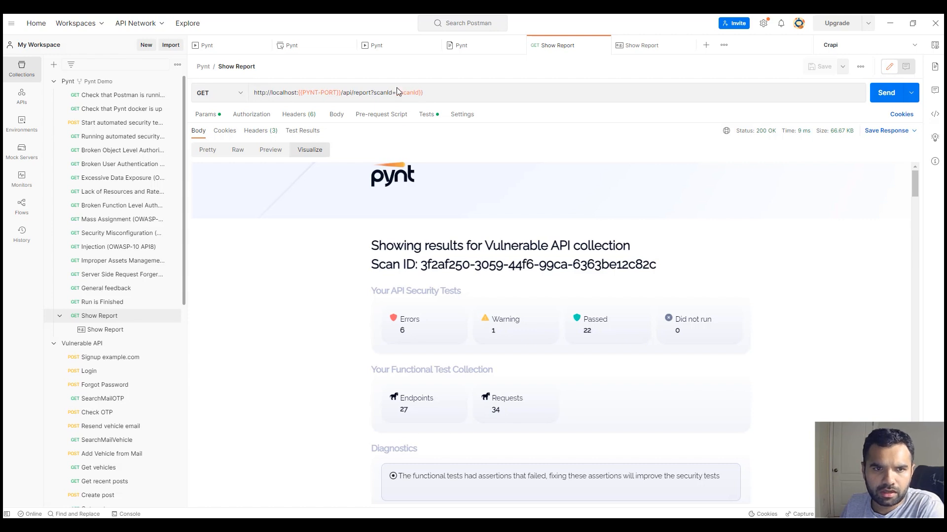
scroll("down", 3)
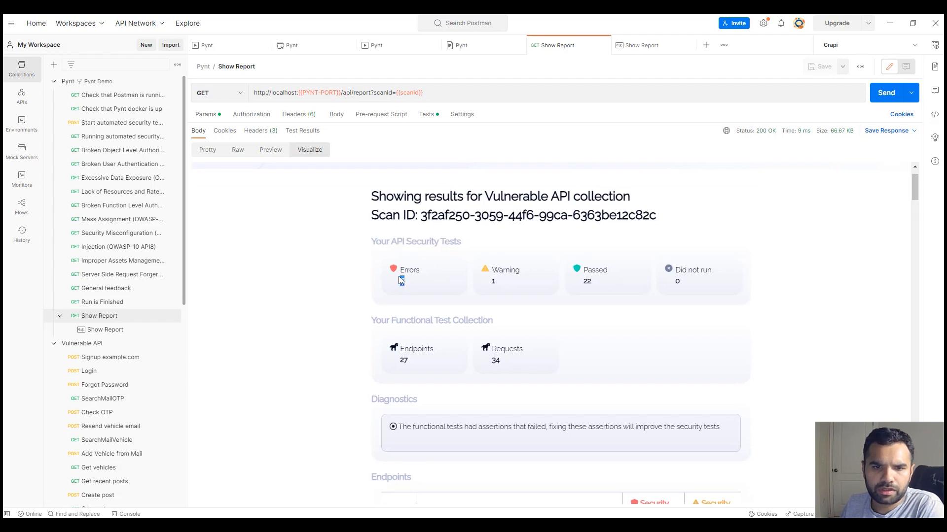
double_click(506, 269)
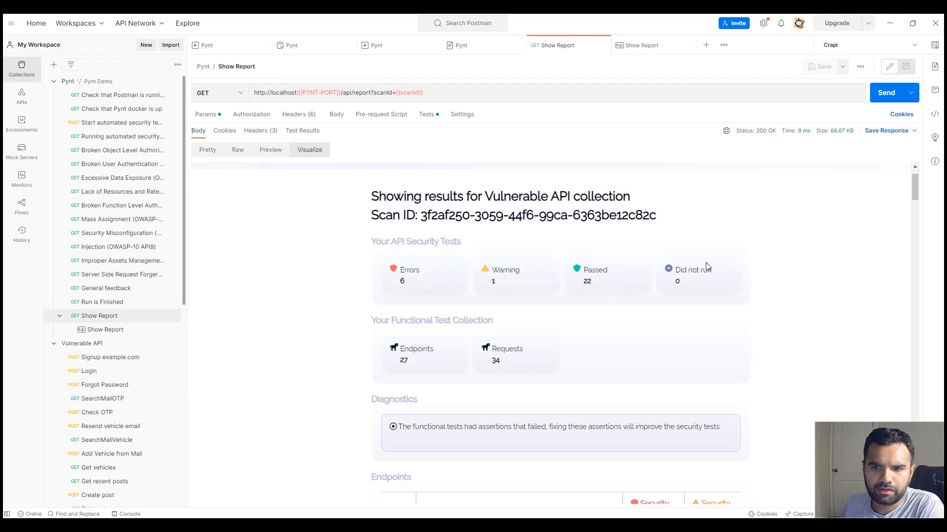
scroll("down", 3)
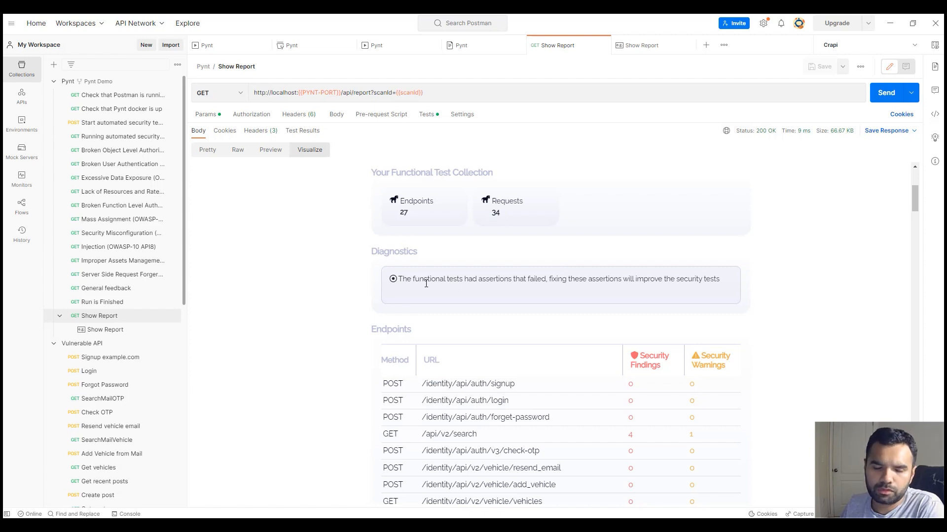
- Highlight the failed-assertions diagnostics message and scroll down to the Endpoints table
left_click_drag(425, 278, 608, 278)
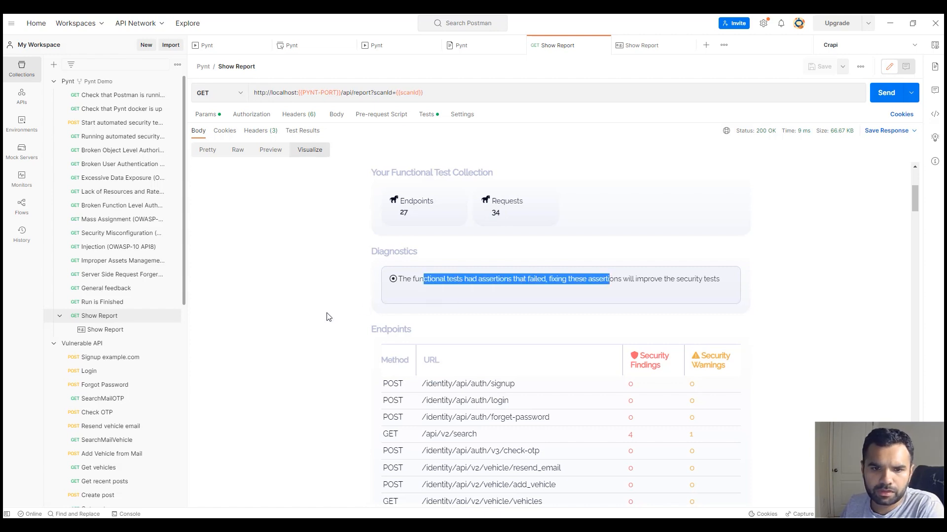
scroll("down", 3)
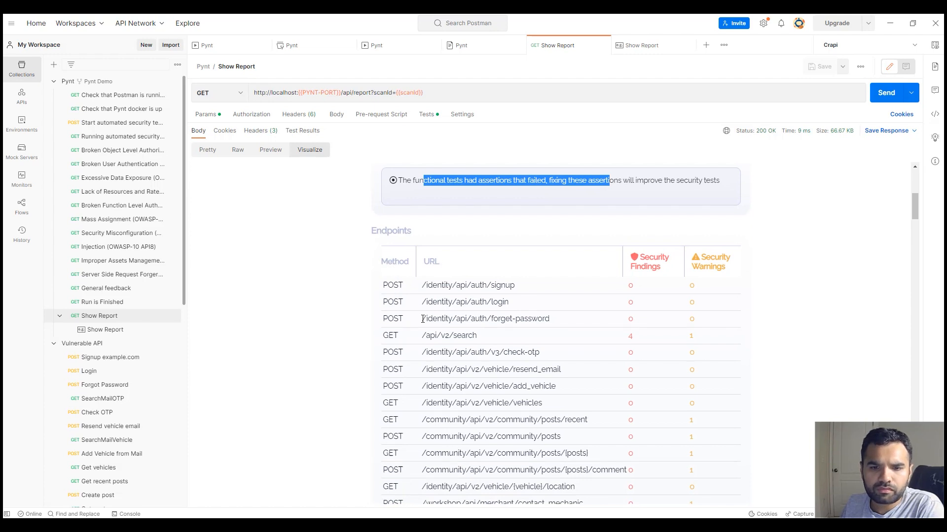
scroll("down", 3)
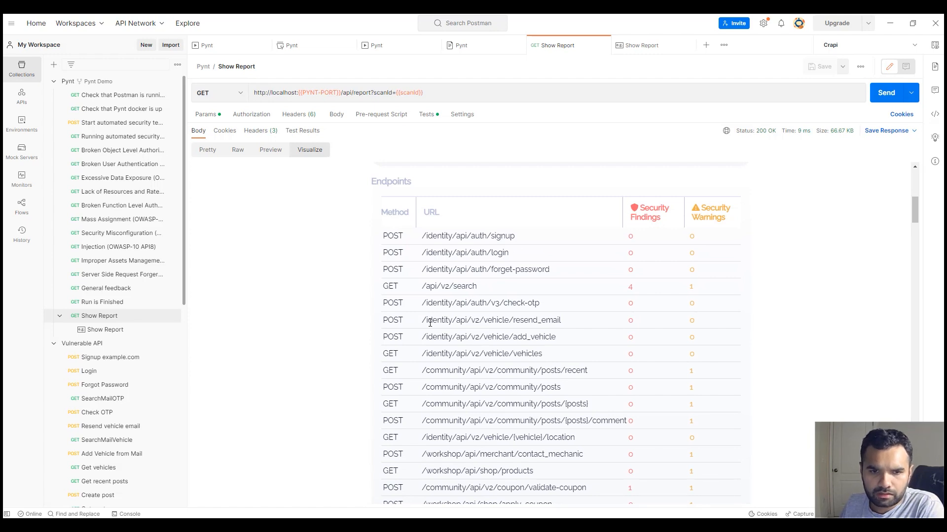
mouse_move(446, 332)
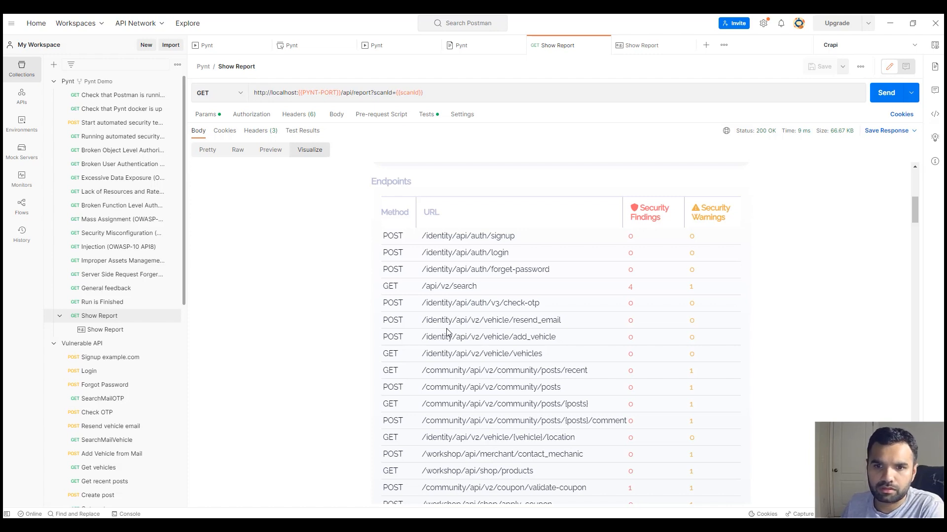
mouse_move(592, 328)
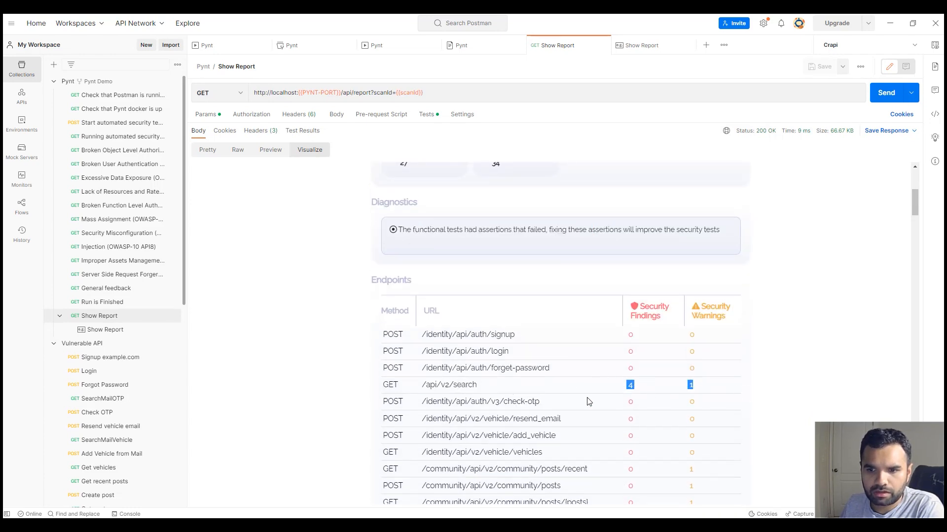
- Scroll down to the search endpoint's no-signature-validation and Unsigned JWT error cards
scroll("down", 3)
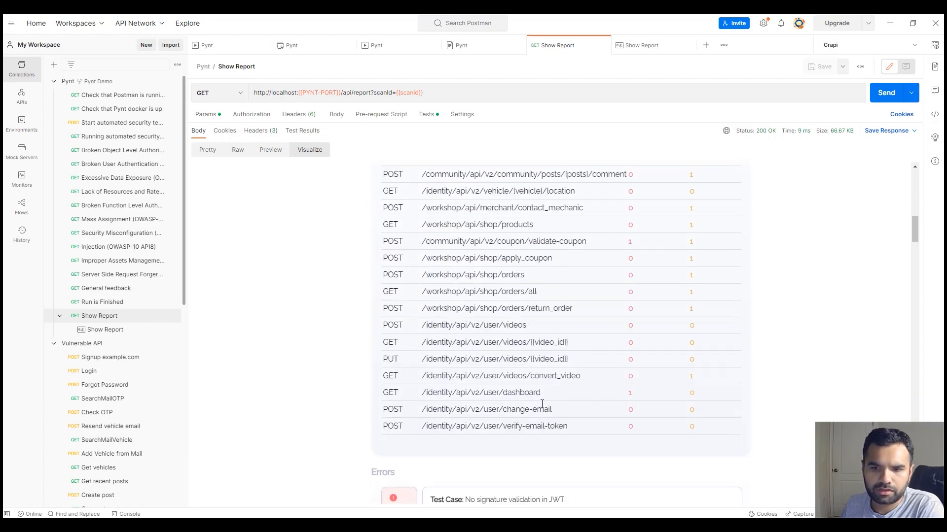
scroll("down", 3)
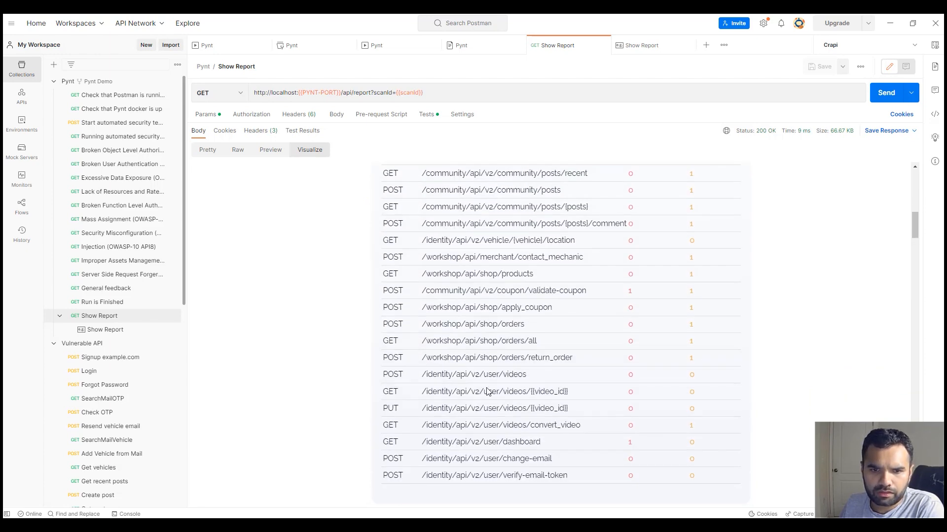
scroll("down", 3)
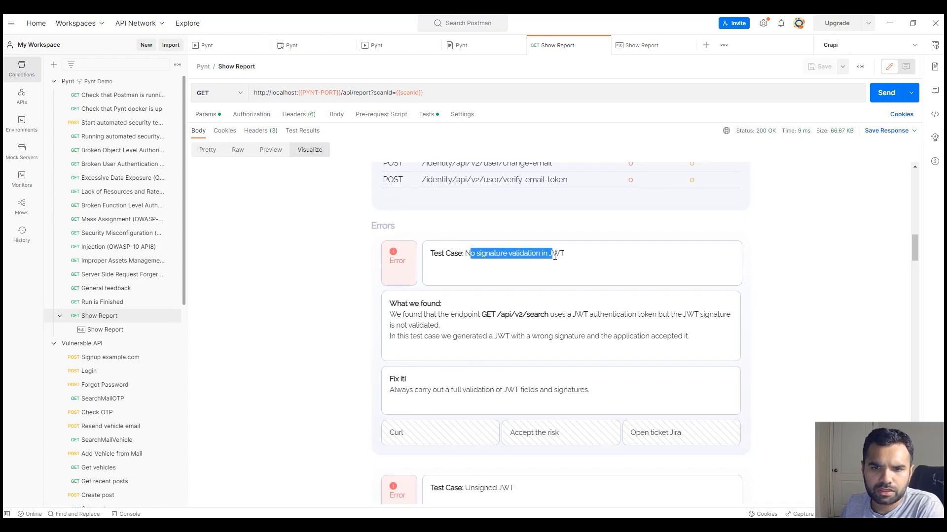
scroll("down", 3)
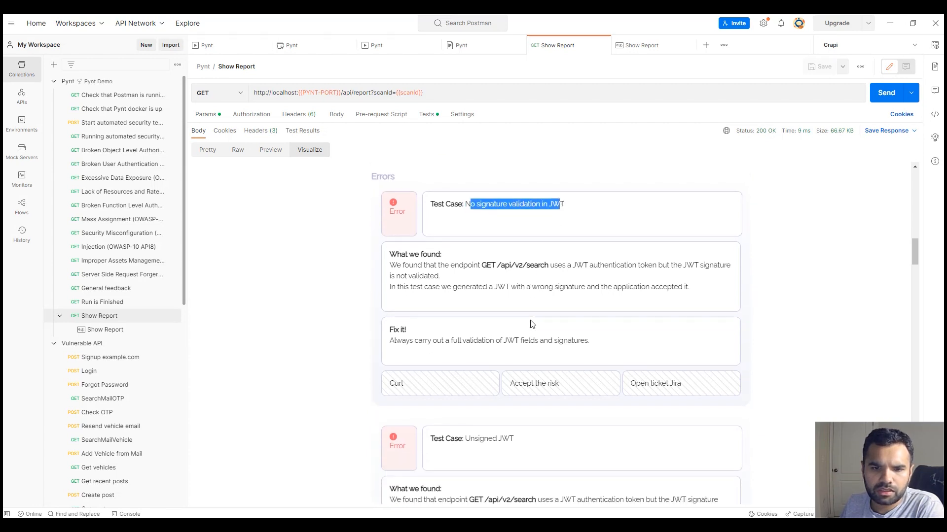
scroll("down", 3)
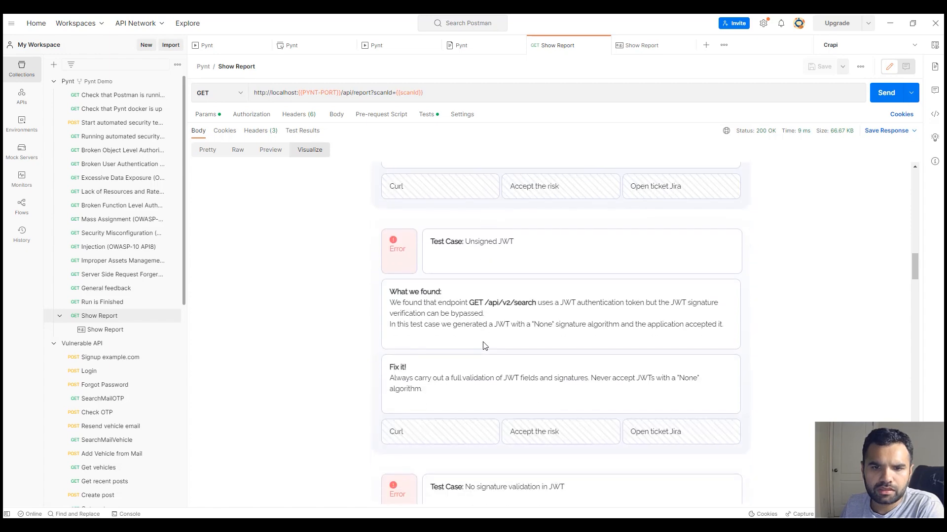
scroll("down", 3)
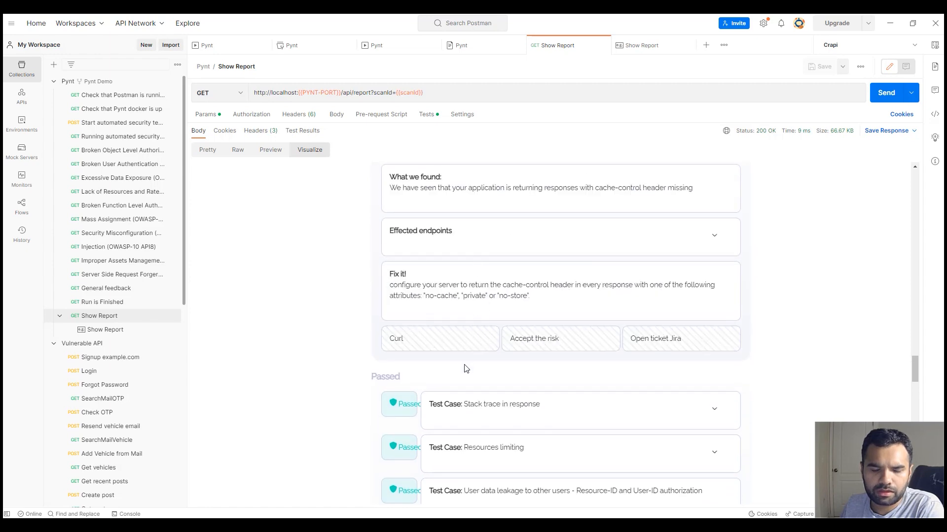
- Expand and highlight the Resources limiting description, then expand Stack trace in response
scroll("down", 3)
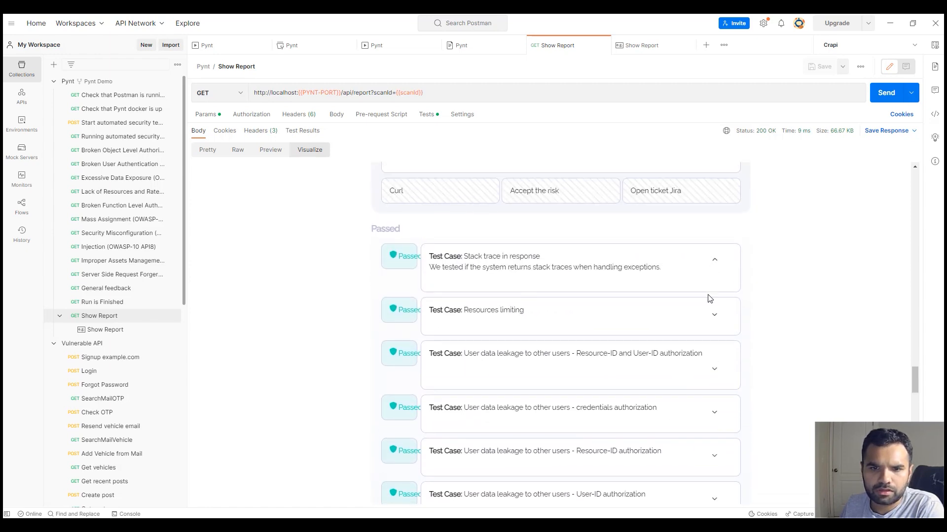
left_click(580, 310)
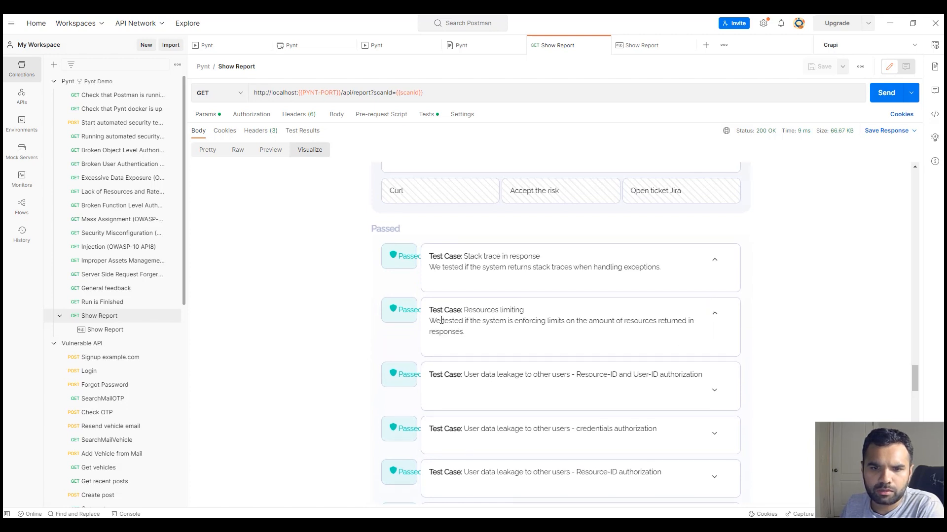
double_click(496, 310)
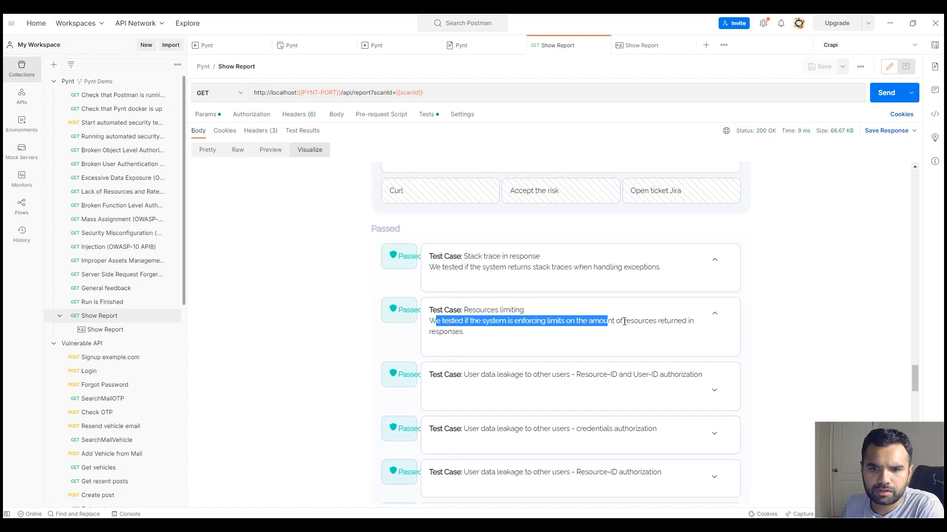
left_click_drag(607, 321, 465, 332)
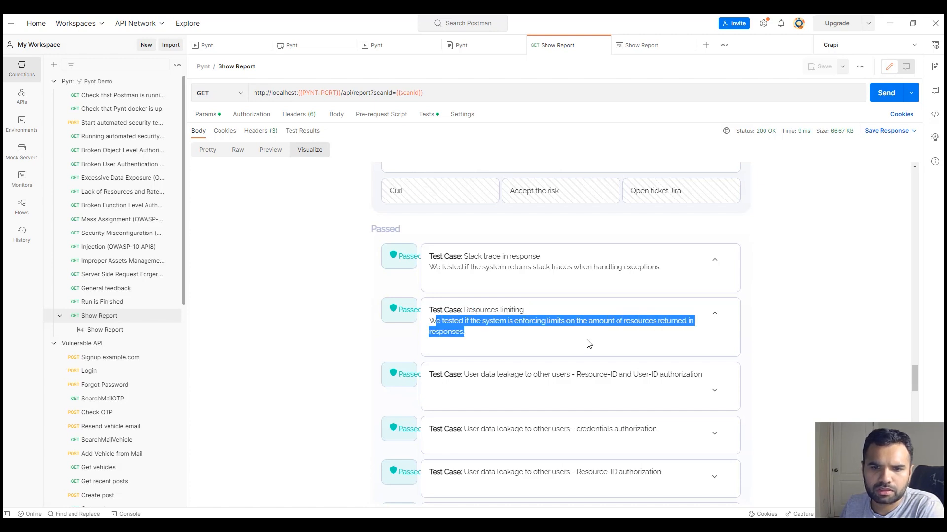
scroll("down", 3)
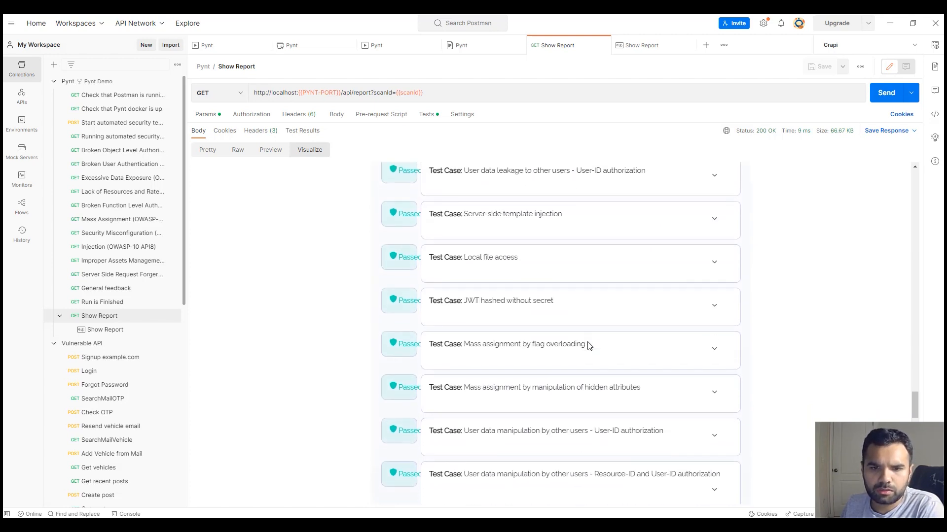
left_click(579, 347)
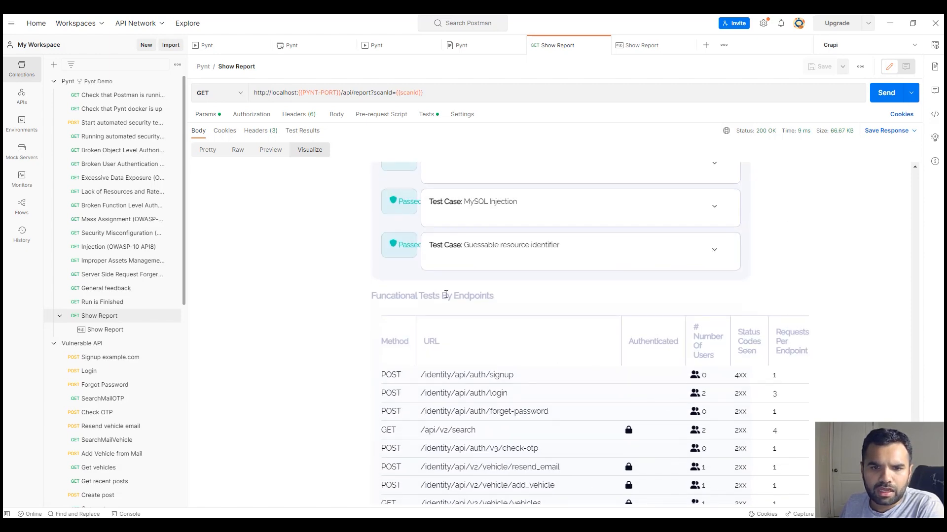
- Highlight the Functional Tests by Endpoints heading and scroll to the verify-email-token route
double_click(431, 295)
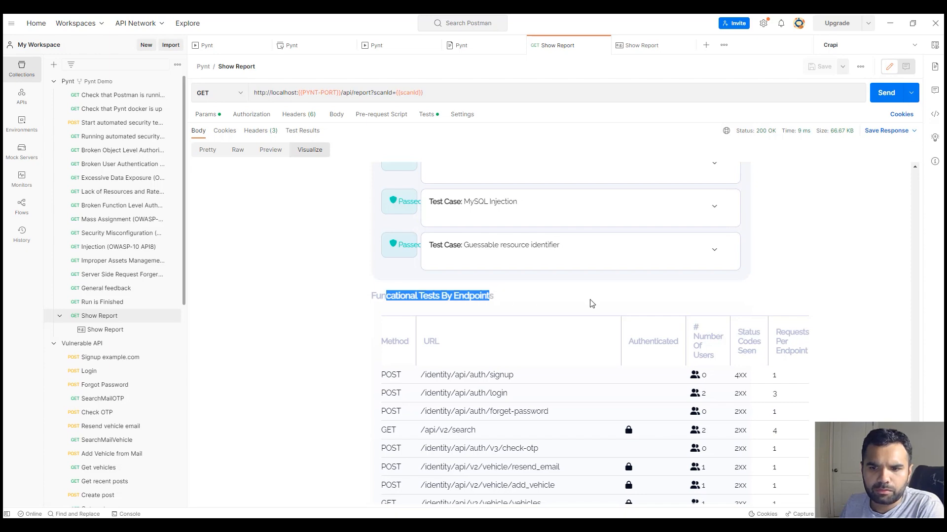
scroll("down", 3)
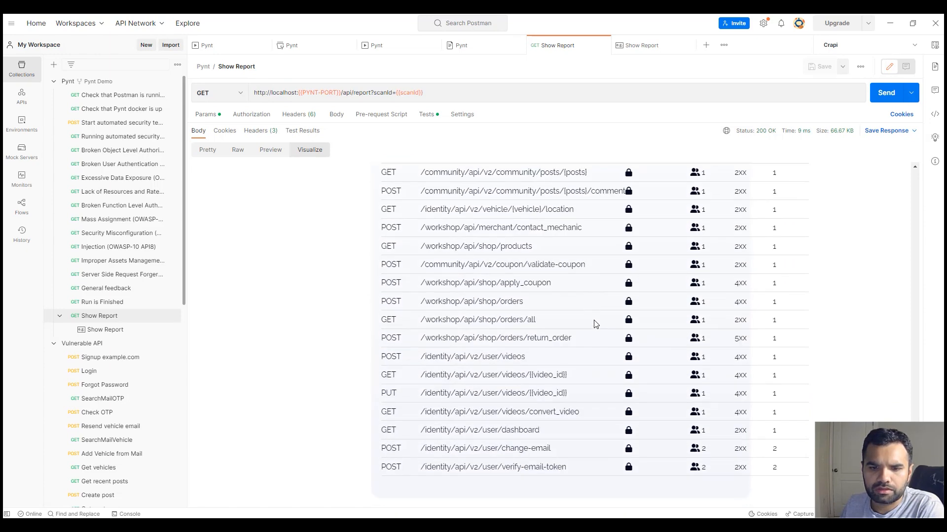